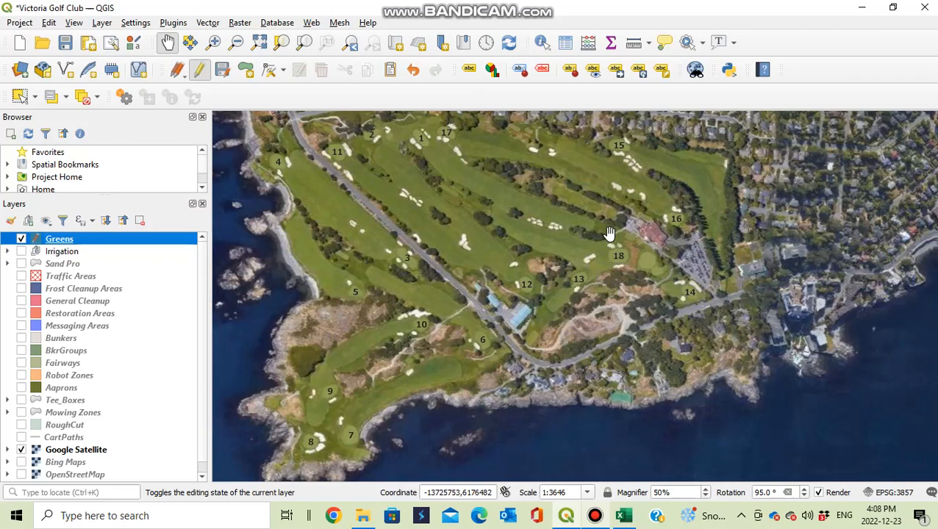
{"action": "mouse_move", "coordinate": [654, 215]}
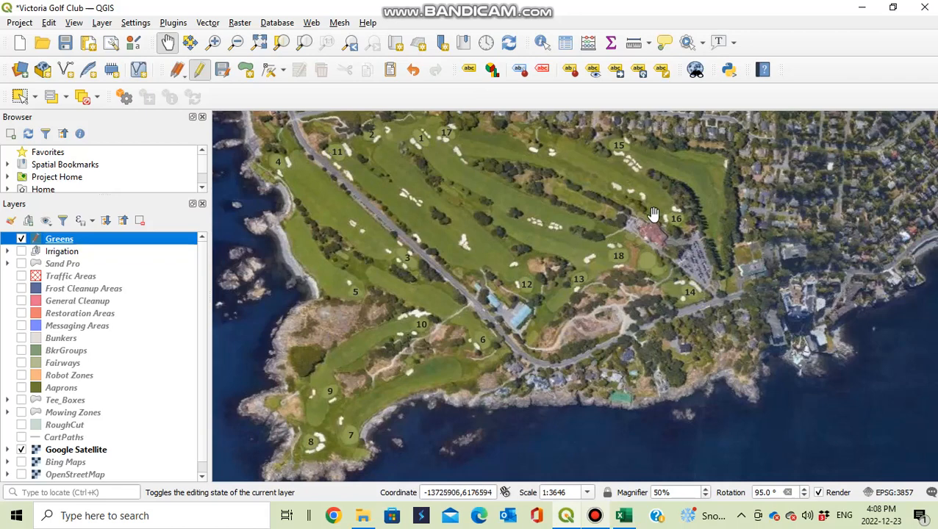
{"action": "mouse_move", "coordinate": [397, 327]}
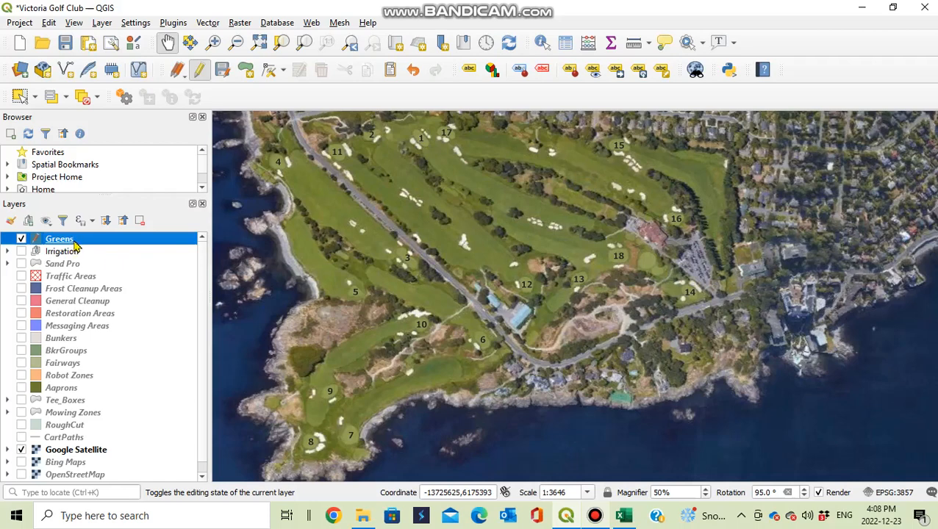
{"action": "mouse_move", "coordinate": [67, 247]}
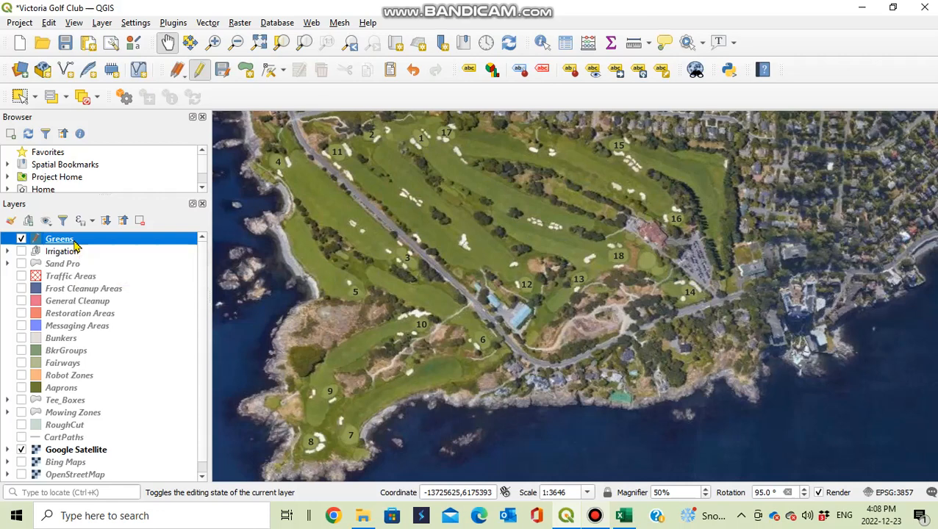
Open the Greens layer's attribute table from its layer context menu.
{"action": "right_click", "coordinate": [59, 238]}
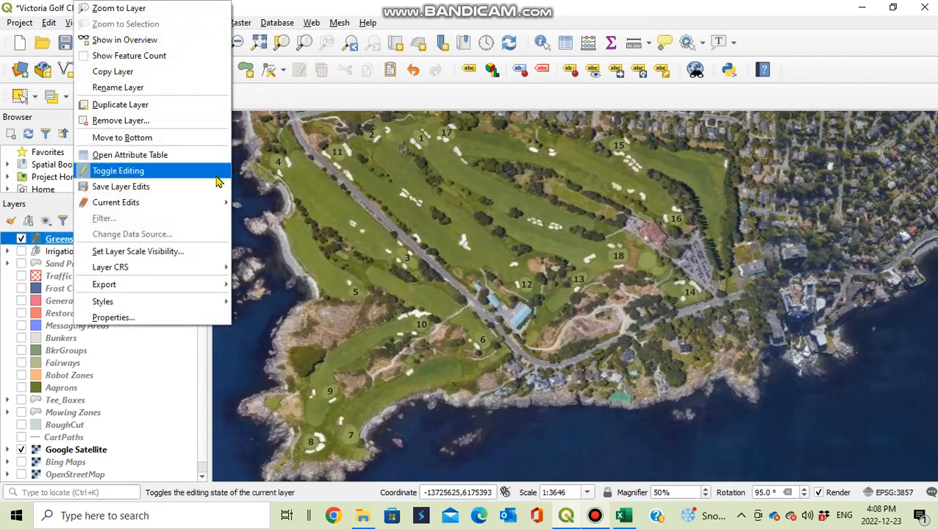
{"action": "mouse_move", "coordinate": [199, 154]}
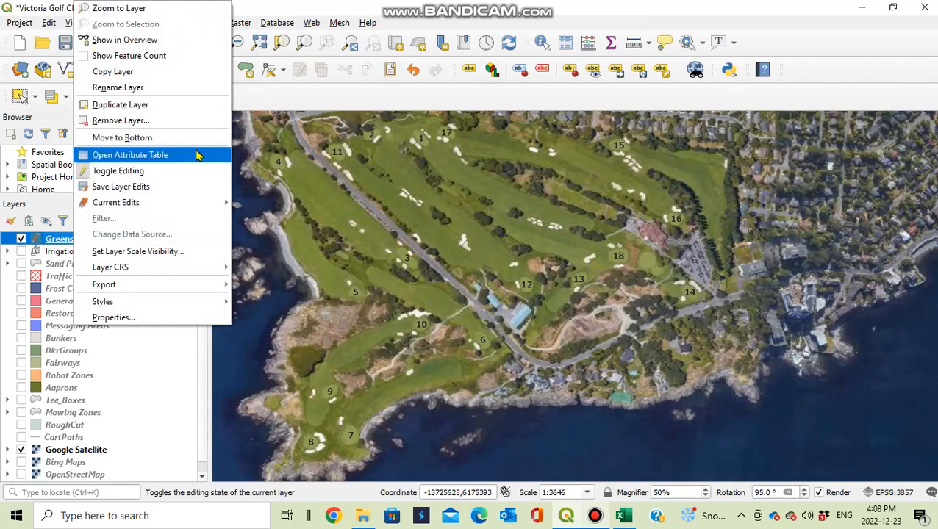
{"action": "left_click", "coordinate": [130, 154]}
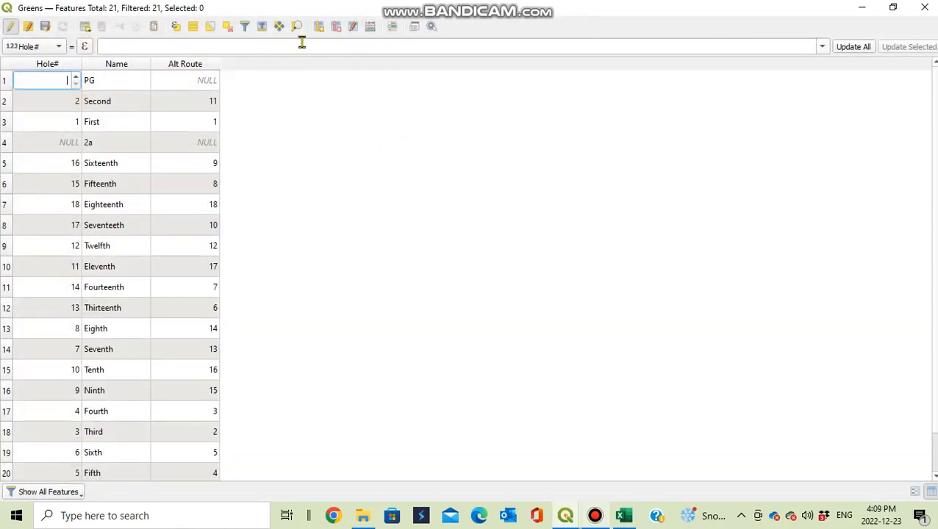
{"action": "mouse_move", "coordinate": [318, 27]}
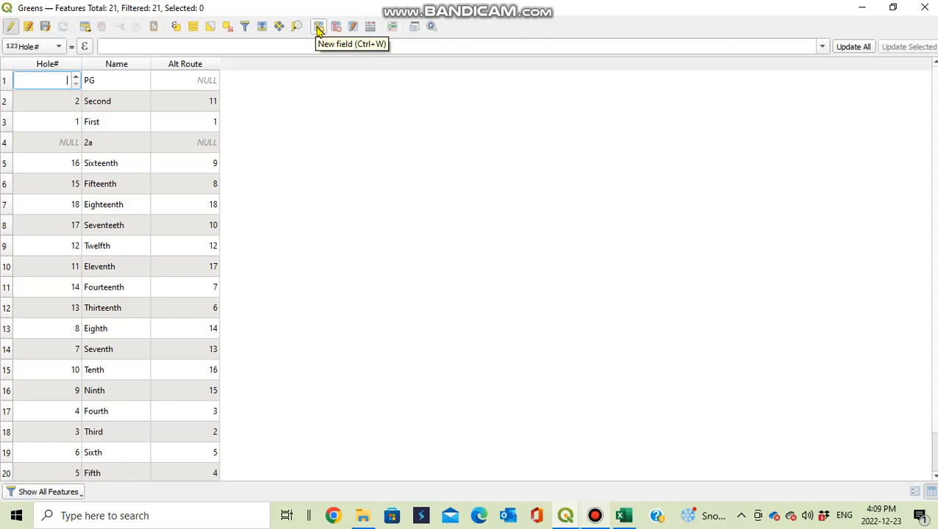
Create a decimal number (real) field named Area_Msq in the Greens table.
{"action": "left_click", "coordinate": [319, 26]}
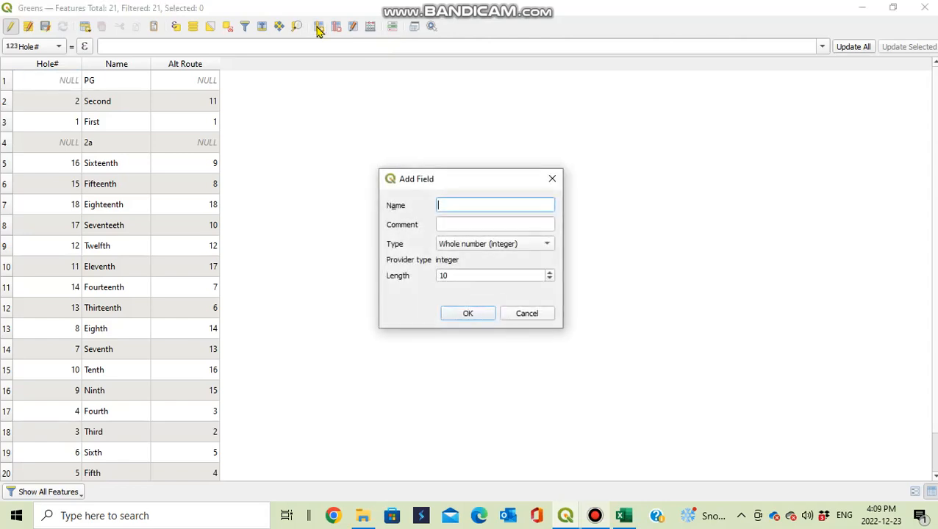
{"action": "type", "text": "Are"}
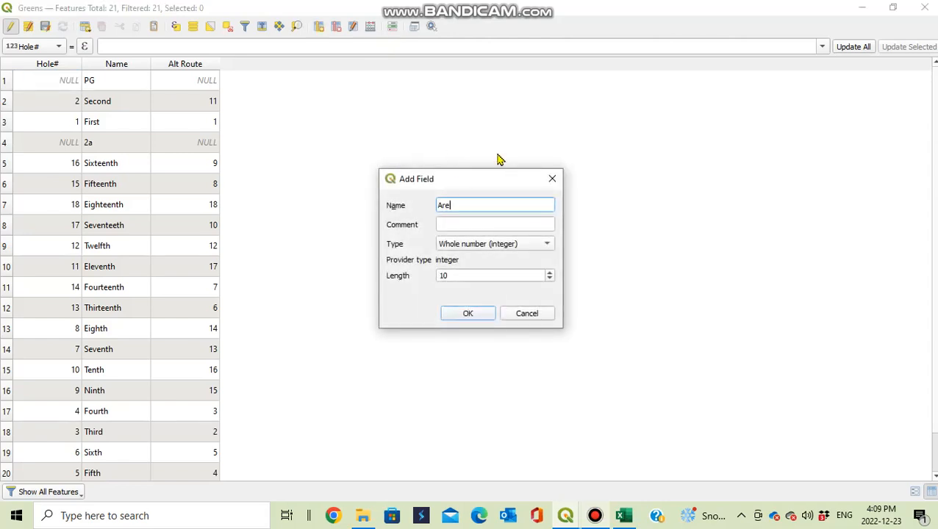
{"action": "type", "text": "a_"}
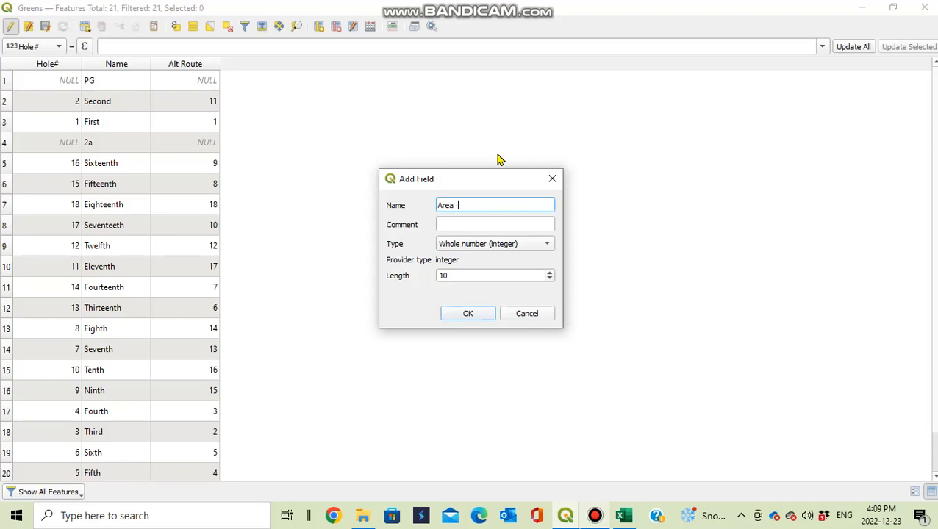
{"action": "type", "text": "Ms"}
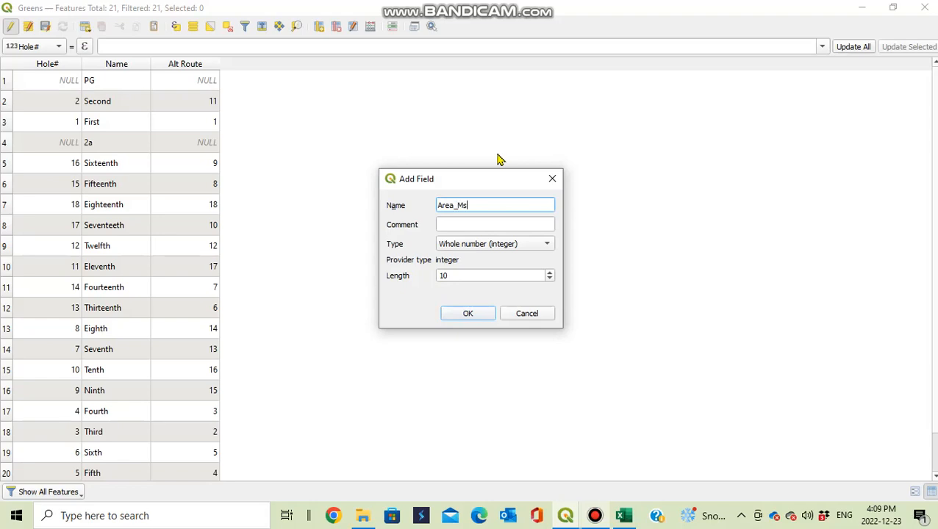
{"action": "left_click", "coordinate": [546, 243]}
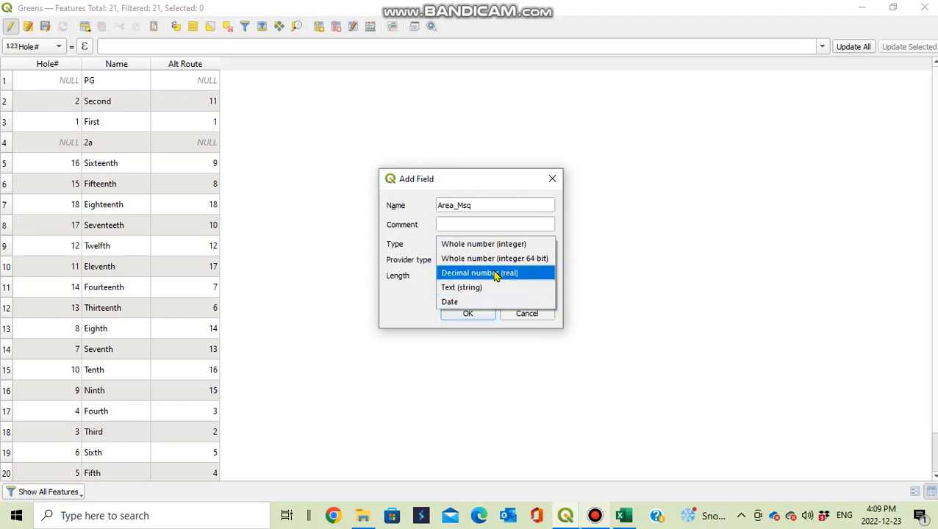
{"action": "left_click", "coordinate": [478, 272]}
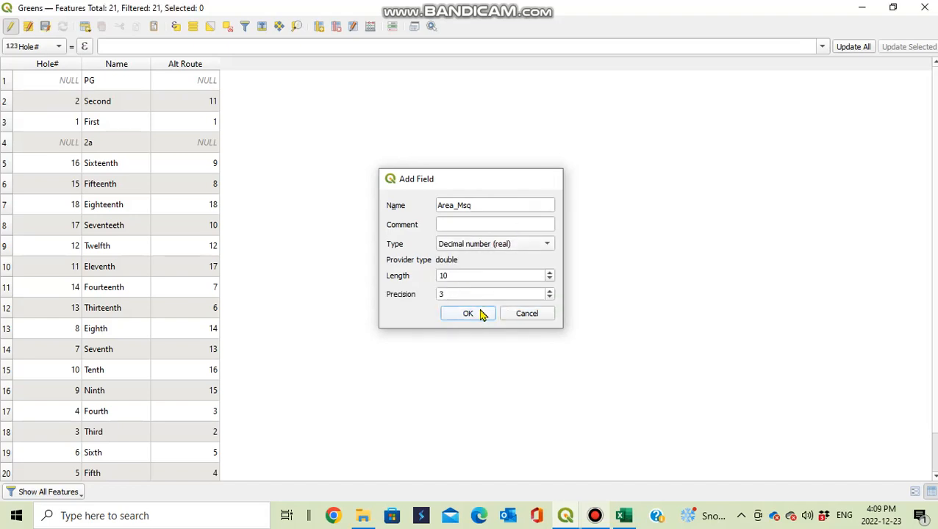
{"action": "left_click", "coordinate": [467, 313]}
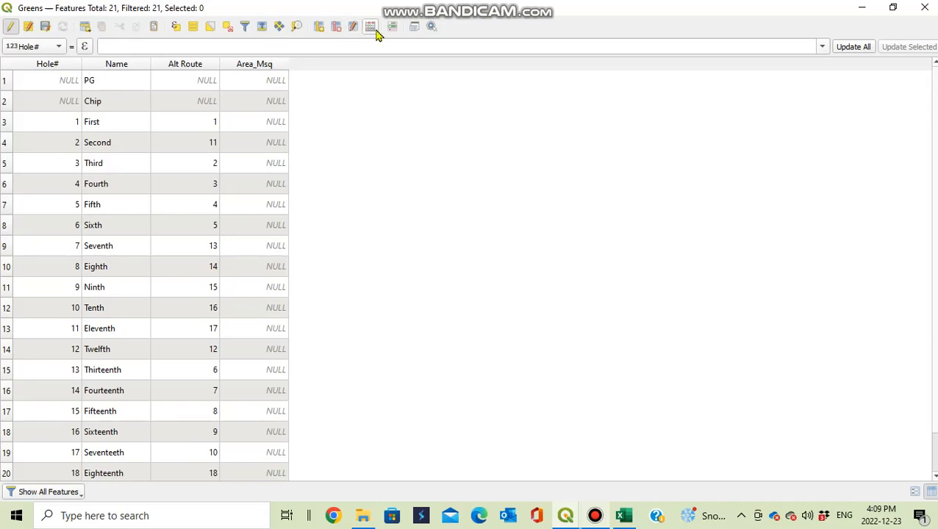
{"action": "mouse_move", "coordinate": [371, 26]}
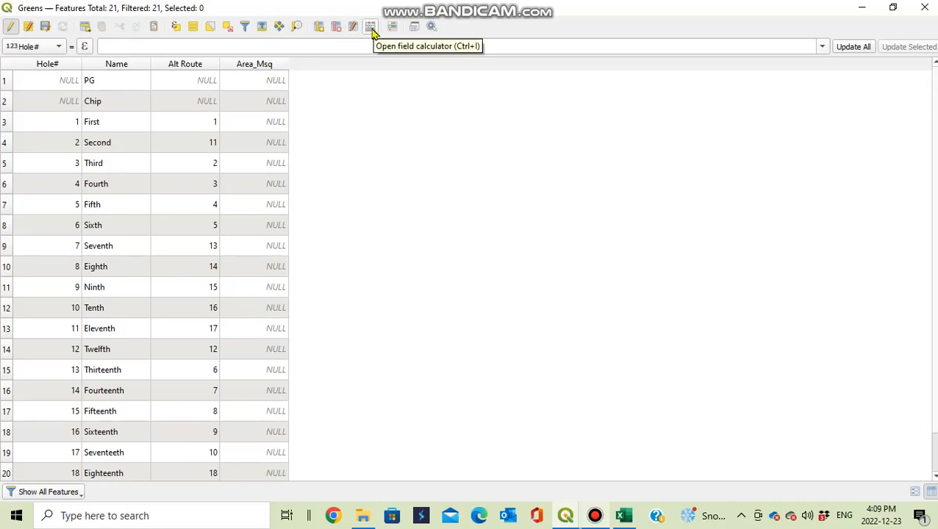
Update the existing Area_Msq field with the $area expression in the Field Calculator.
{"action": "left_click", "coordinate": [370, 26]}
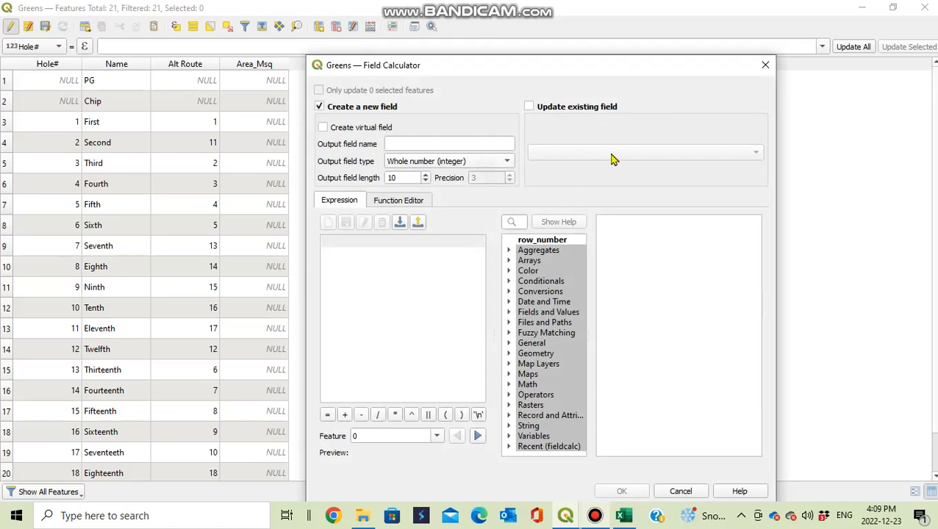
{"action": "left_click", "coordinate": [529, 106]}
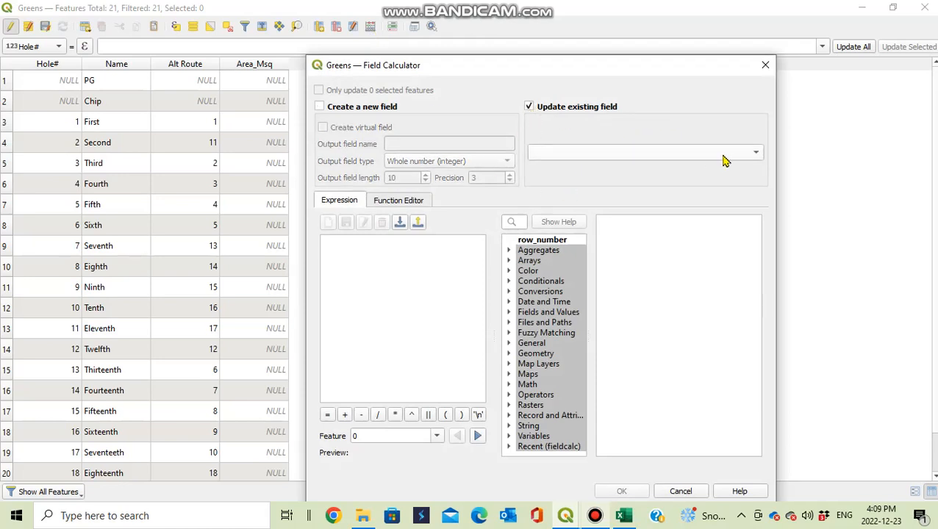
{"action": "left_click", "coordinate": [756, 152]}
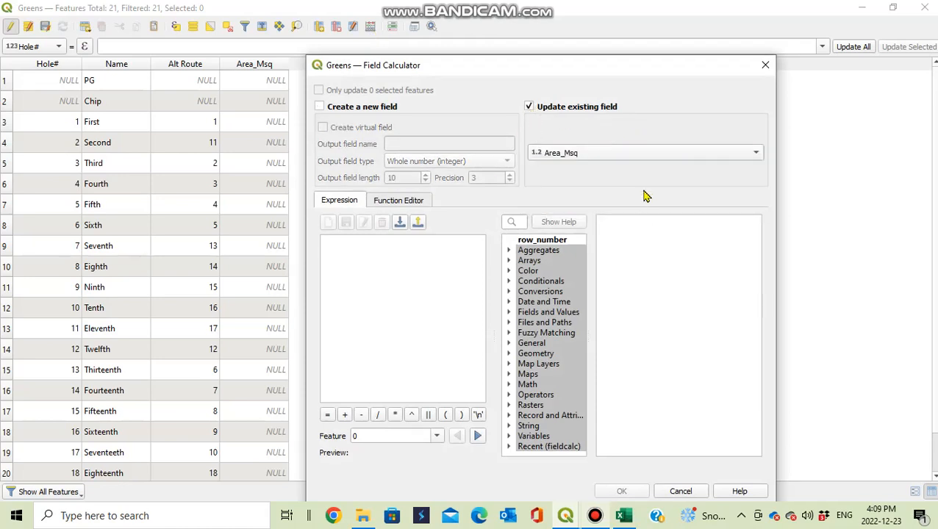
{"action": "left_click", "coordinate": [536, 352]}
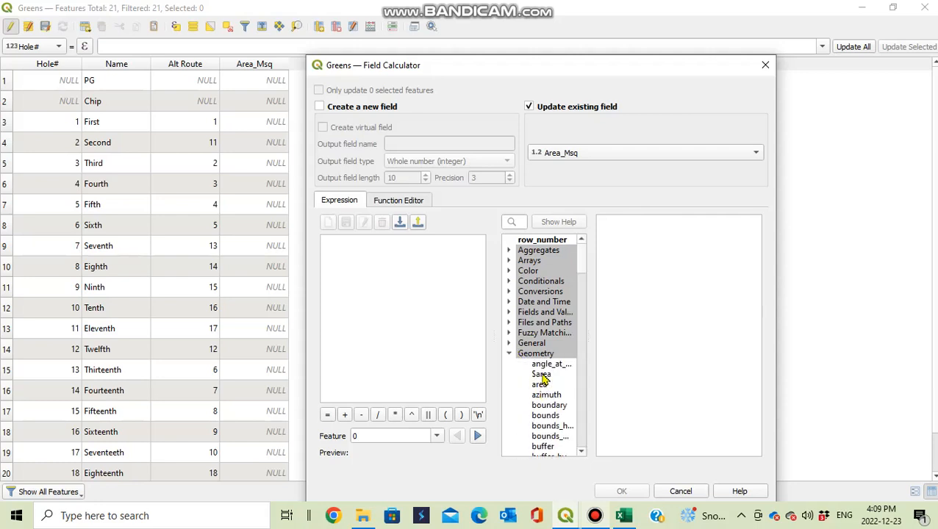
{"action": "double_click", "coordinate": [541, 374]}
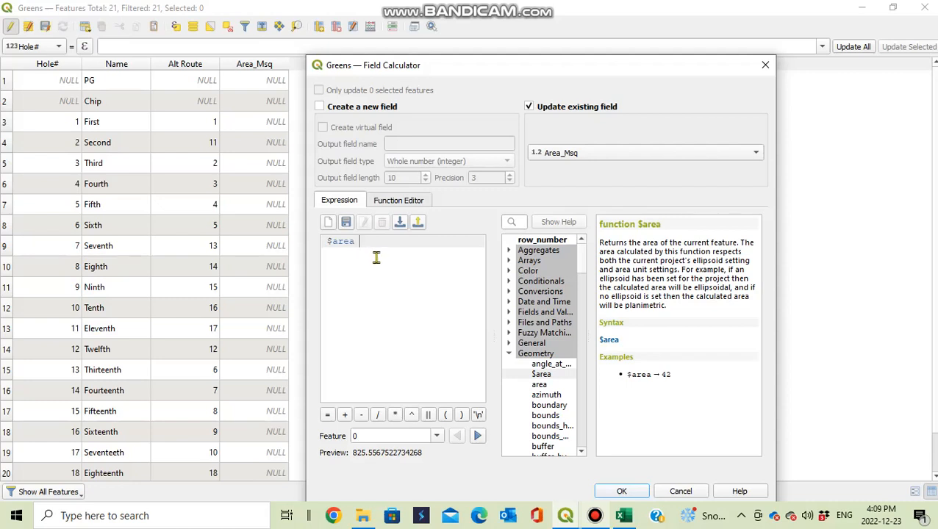
{"action": "mouse_move", "coordinate": [720, 446]}
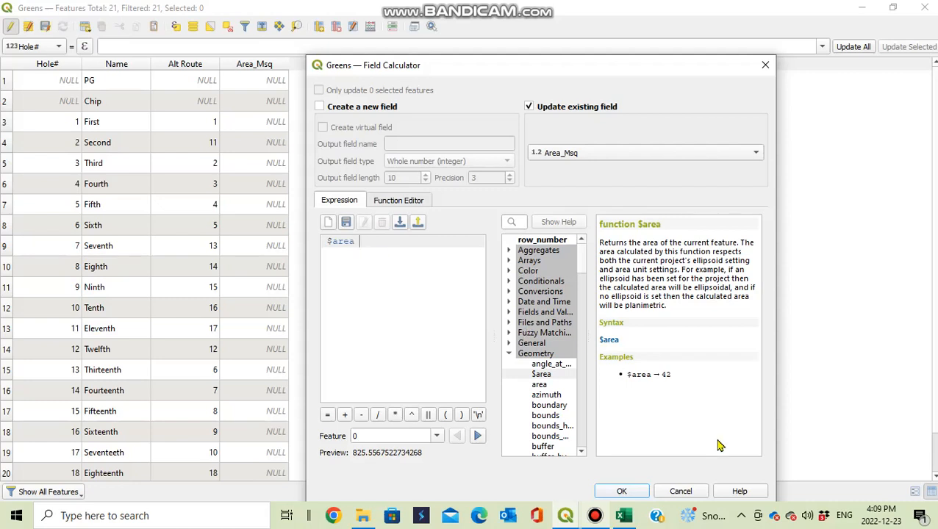
{"action": "mouse_move", "coordinate": [634, 494]}
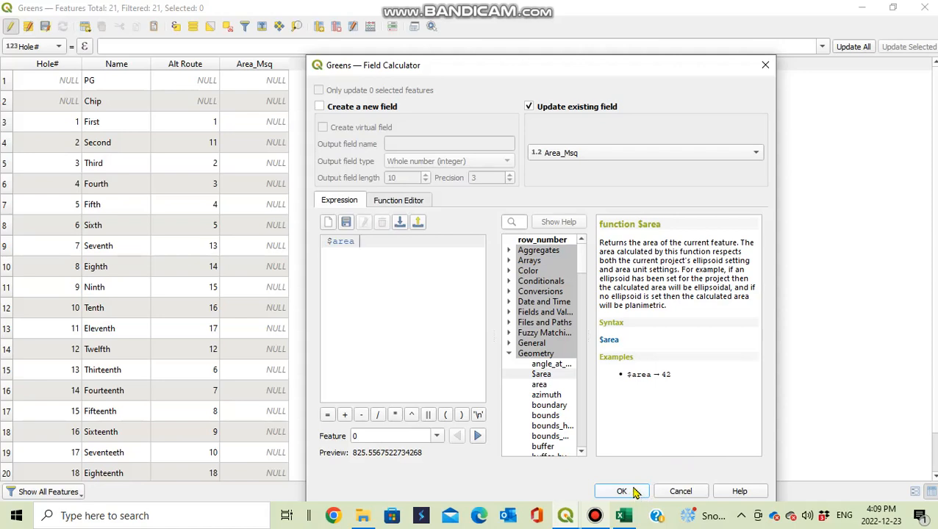
{"action": "left_click", "coordinate": [622, 491]}
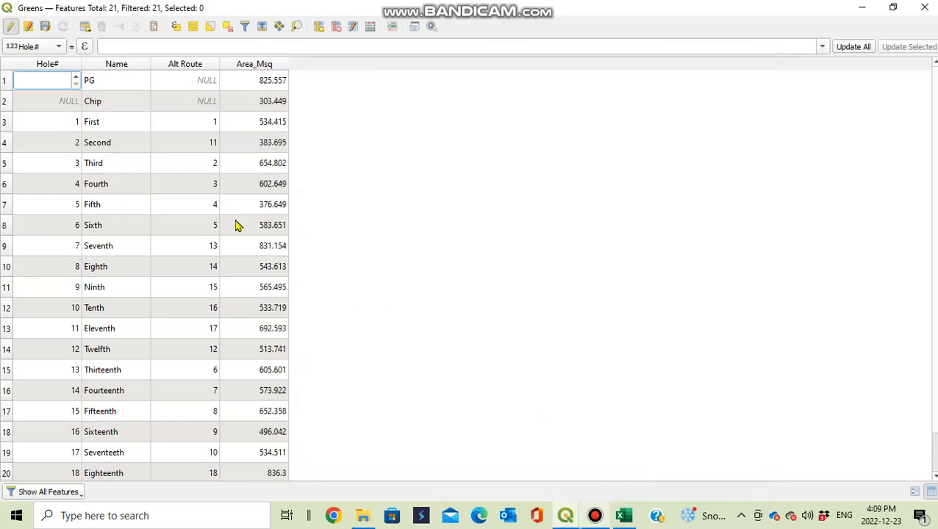
{"action": "mouse_move", "coordinate": [390, 238]}
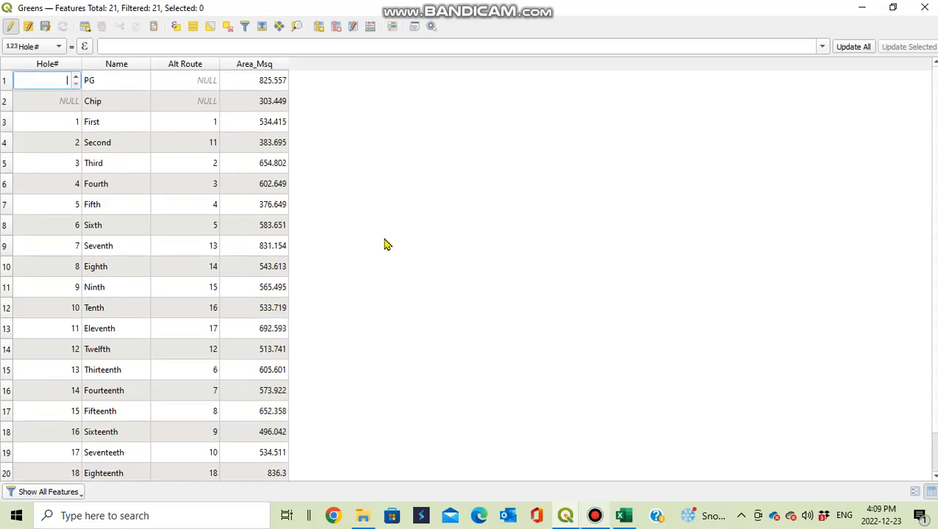
{"action": "mouse_move", "coordinate": [313, 206]}
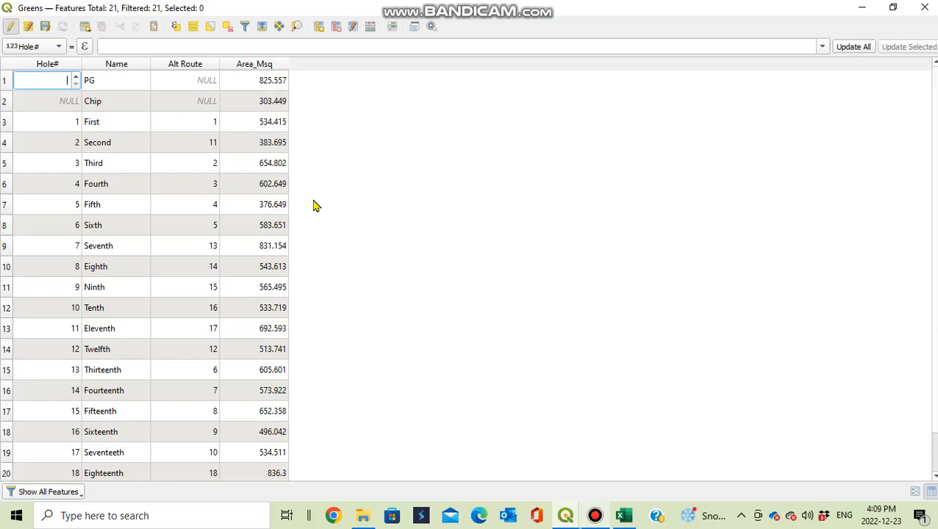
{"action": "mouse_move", "coordinate": [274, 292]}
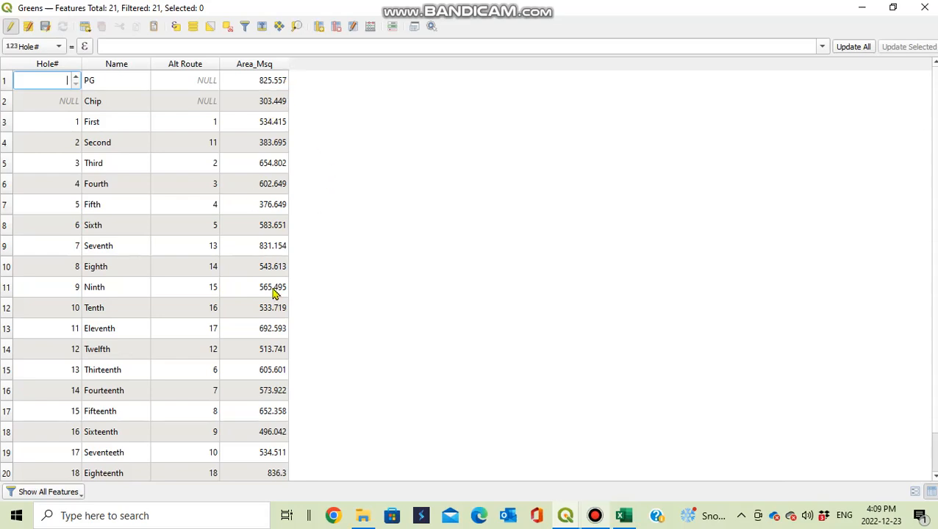
{"action": "scroll", "scroll_direction": "down", "scroll_amount": 3}
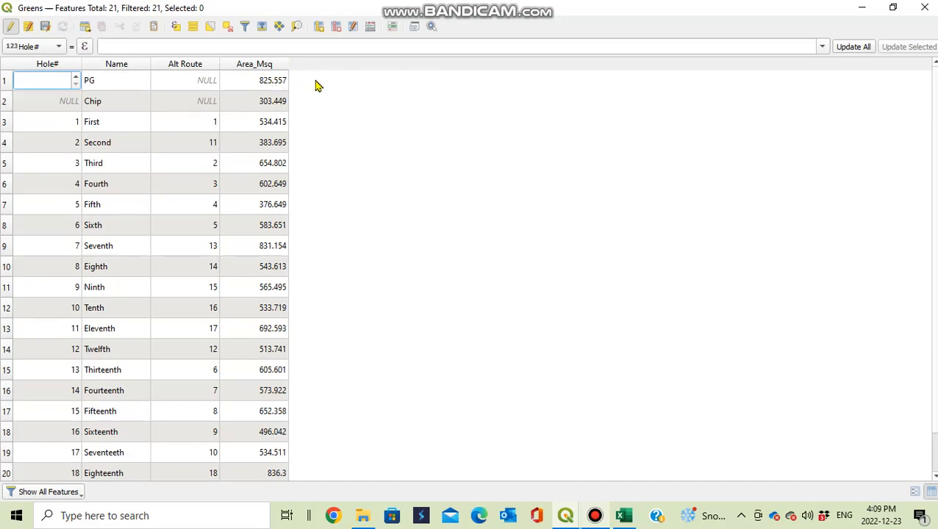
Create a decimal number (real) field named Area_Ftsq with precision 3.
{"action": "left_click", "coordinate": [336, 27]}
{"action": "type", "text": "Area_F"}
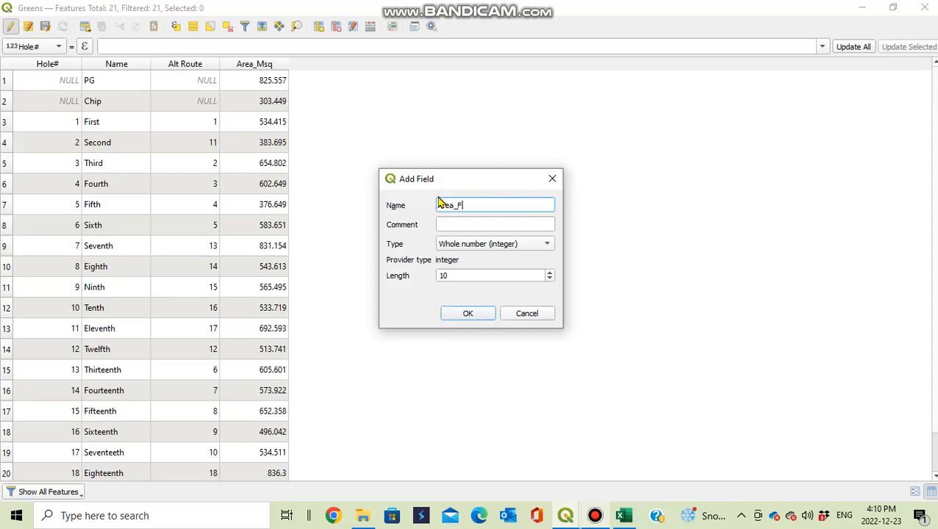
{"action": "type", "text": "sq"}
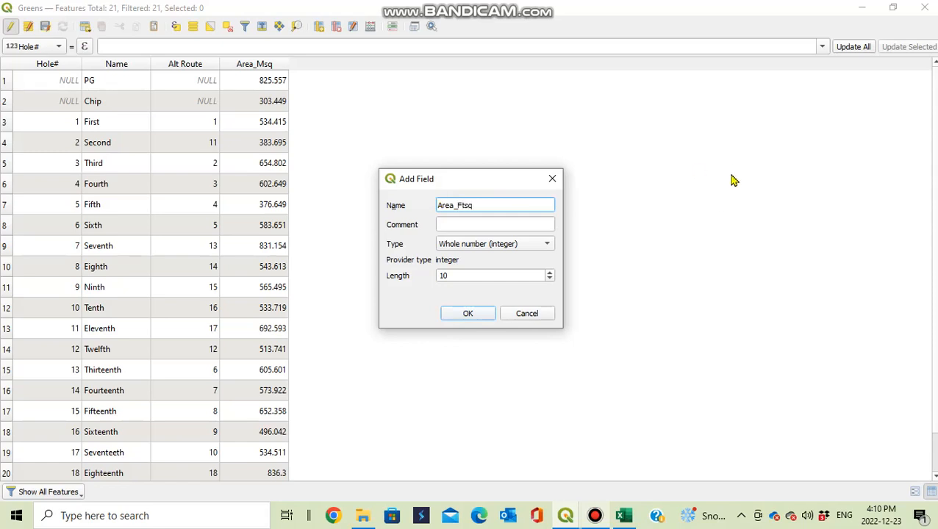
{"action": "left_click", "coordinate": [546, 243]}
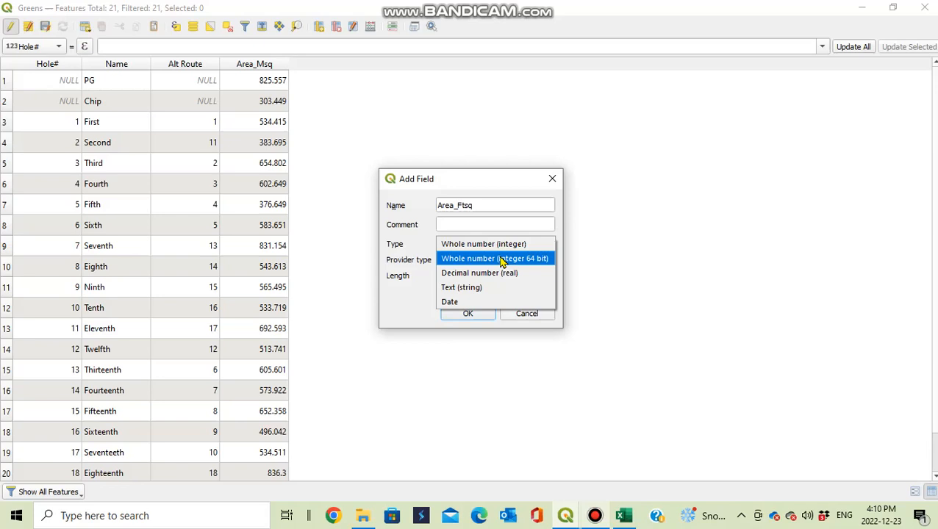
{"action": "left_click", "coordinate": [478, 273]}
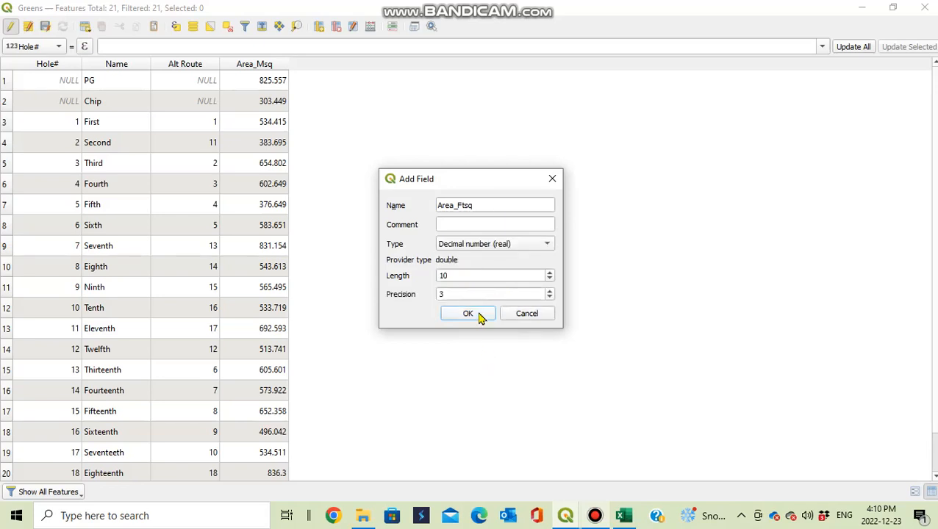
{"action": "left_click", "coordinate": [467, 313]}
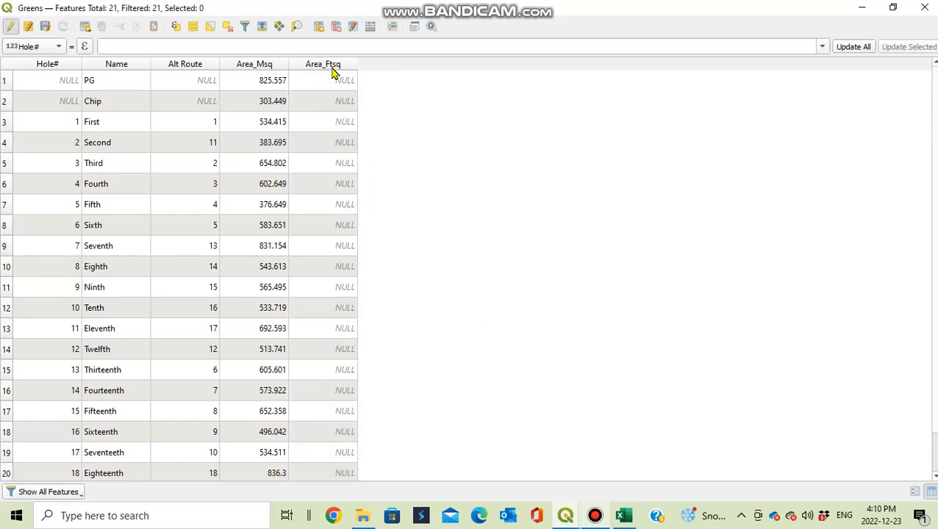
{"action": "mouse_move", "coordinate": [333, 72]}
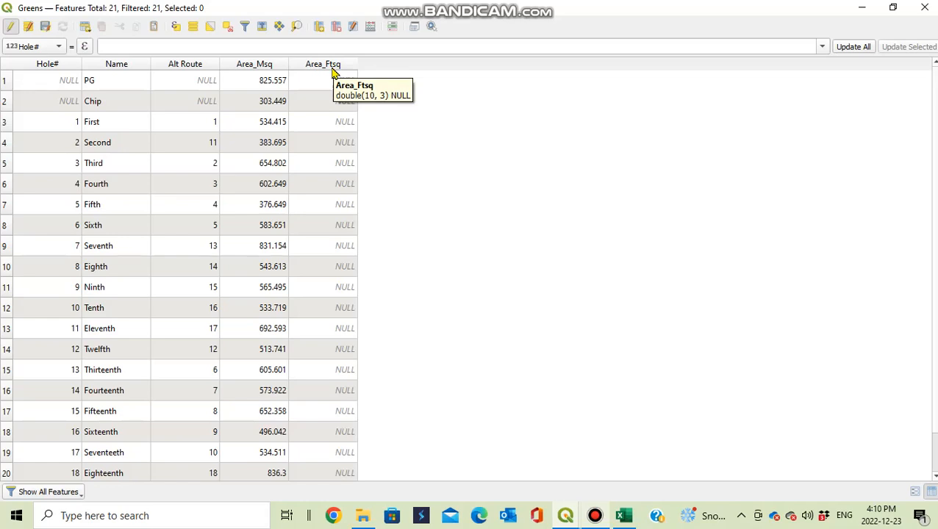
{"action": "mouse_move", "coordinate": [435, 148]}
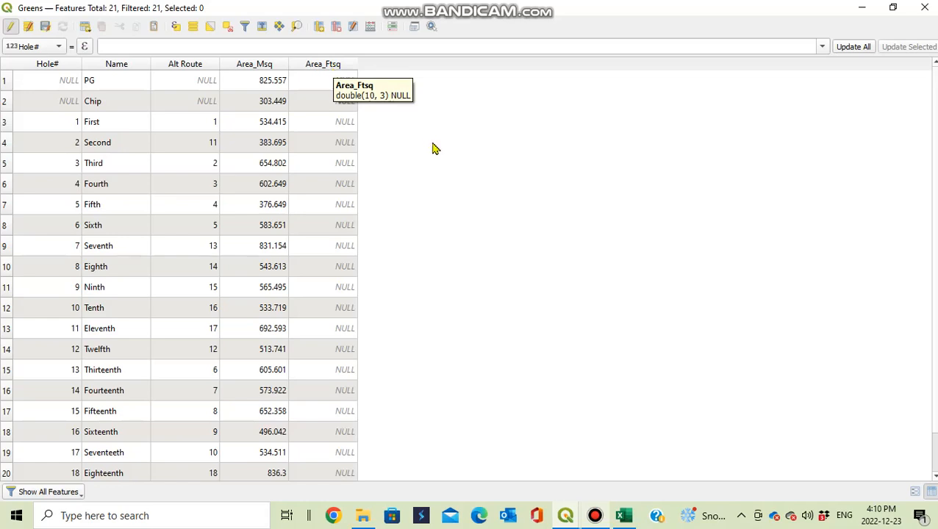
{"action": "mouse_move", "coordinate": [309, 103]}
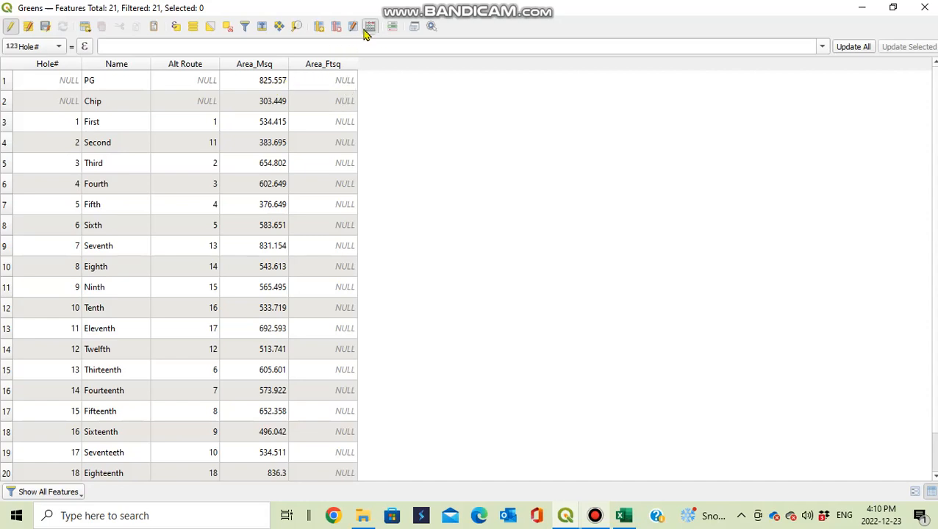
Update the existing Area_Ftsq field with the expression "Area_Msq" * 10.764.
{"action": "left_click", "coordinate": [371, 27]}
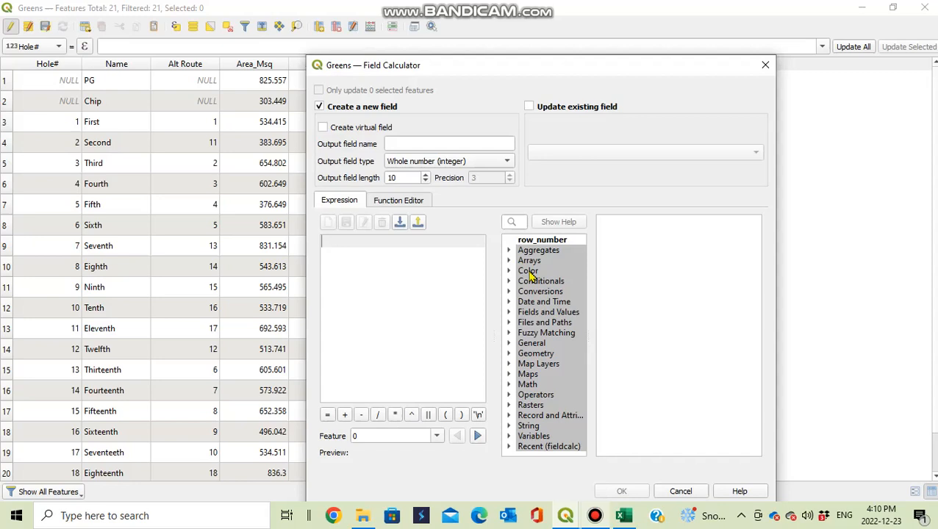
{"action": "mouse_move", "coordinate": [511, 323]}
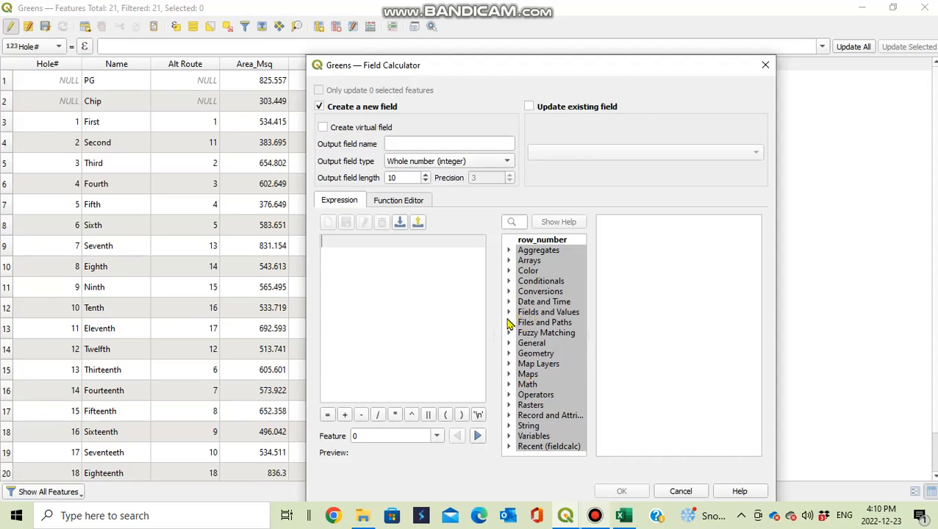
{"action": "left_click", "coordinate": [529, 106]}
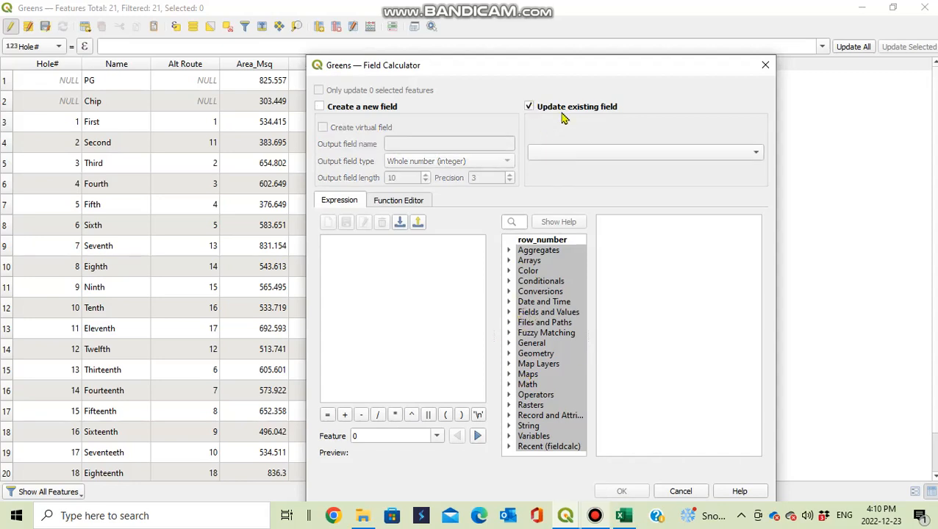
{"action": "left_click", "coordinate": [755, 152]}
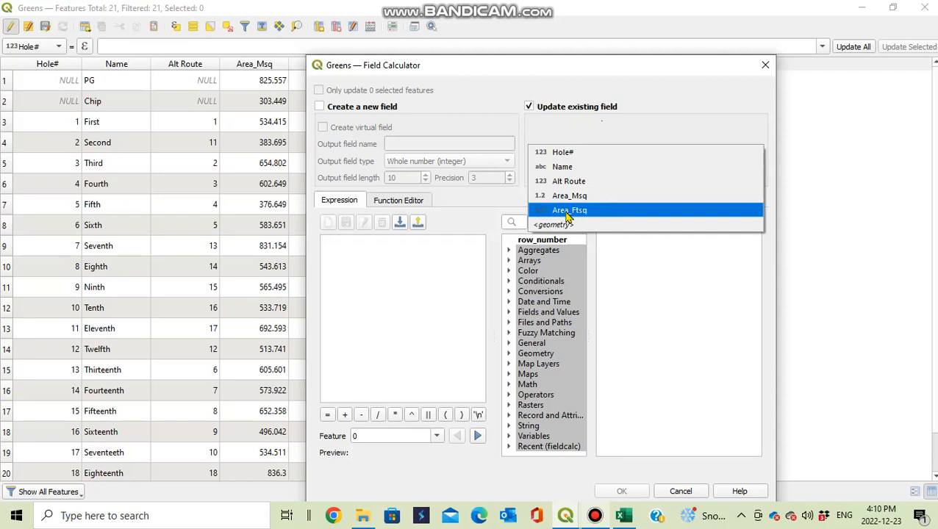
{"action": "left_click", "coordinate": [570, 210]}
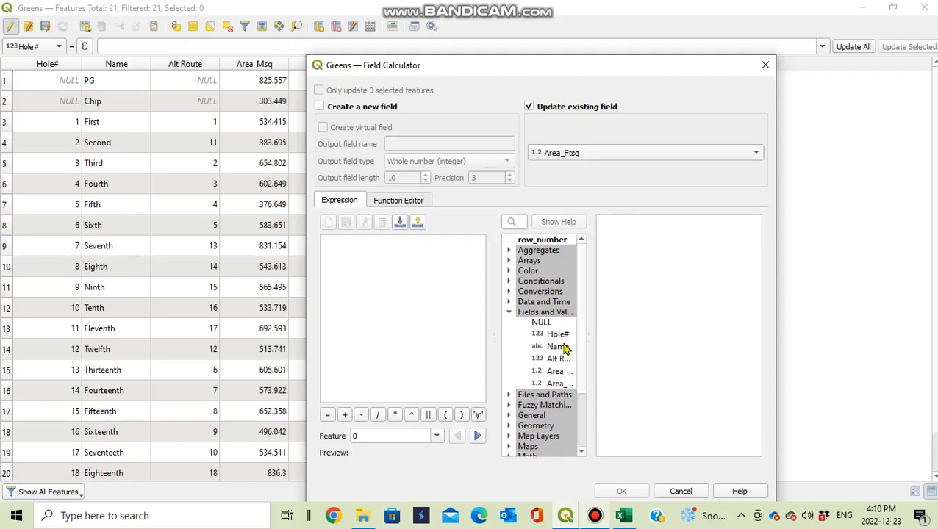
{"action": "double_click", "coordinate": [559, 372]}
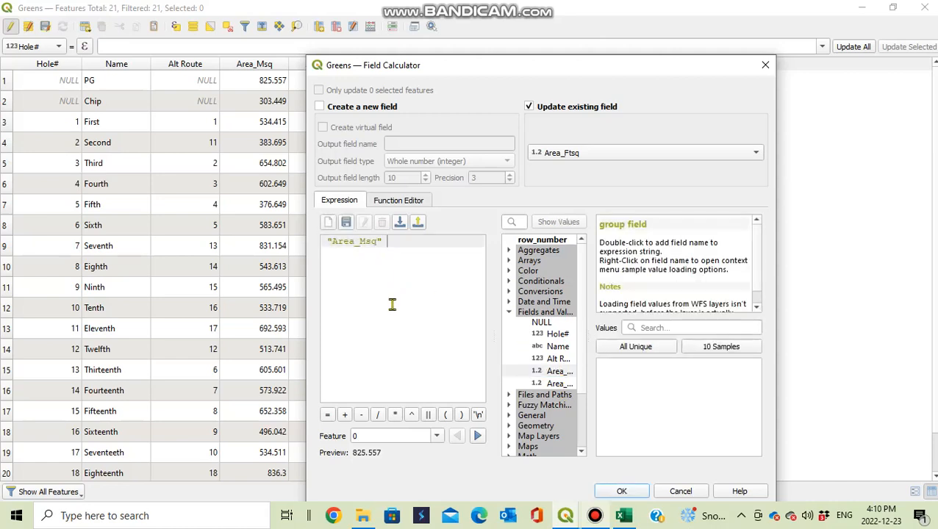
{"action": "type", "text": "*"}
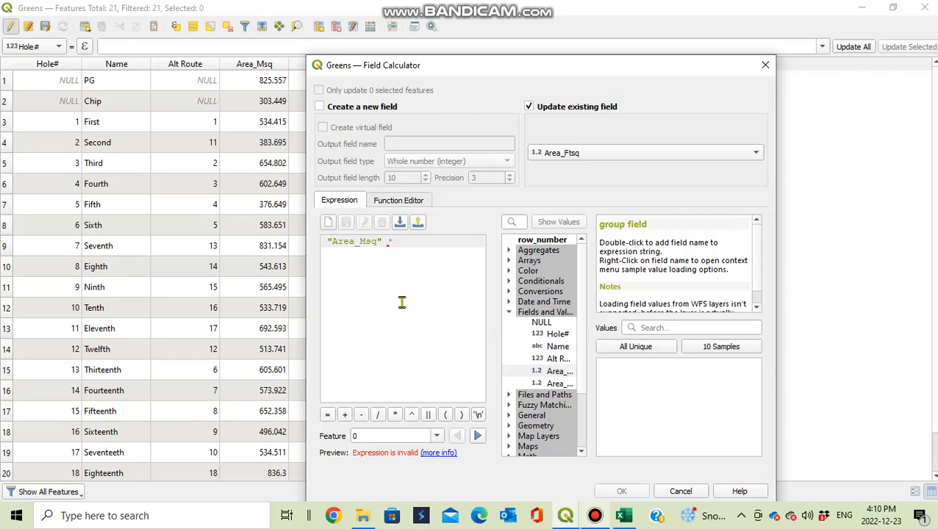
{"action": "type", "text": "10."}
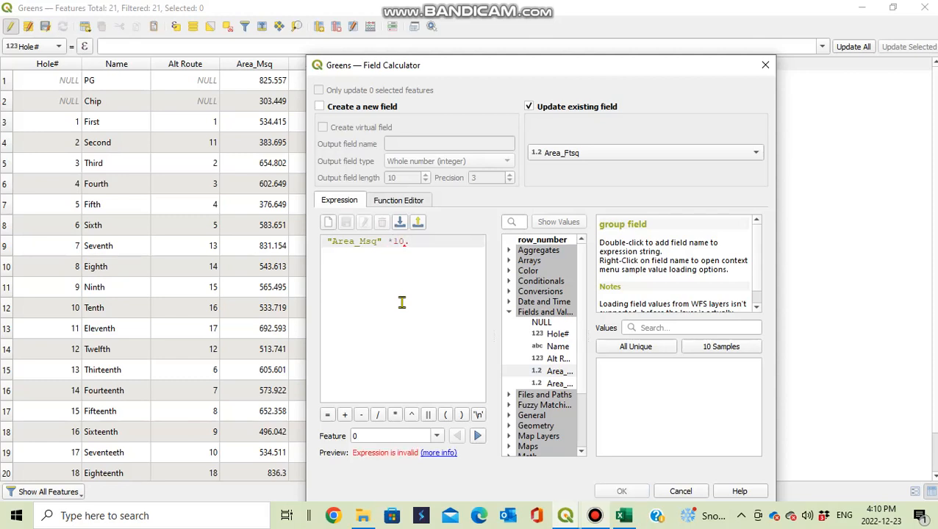
{"action": "type", "text": "764"}
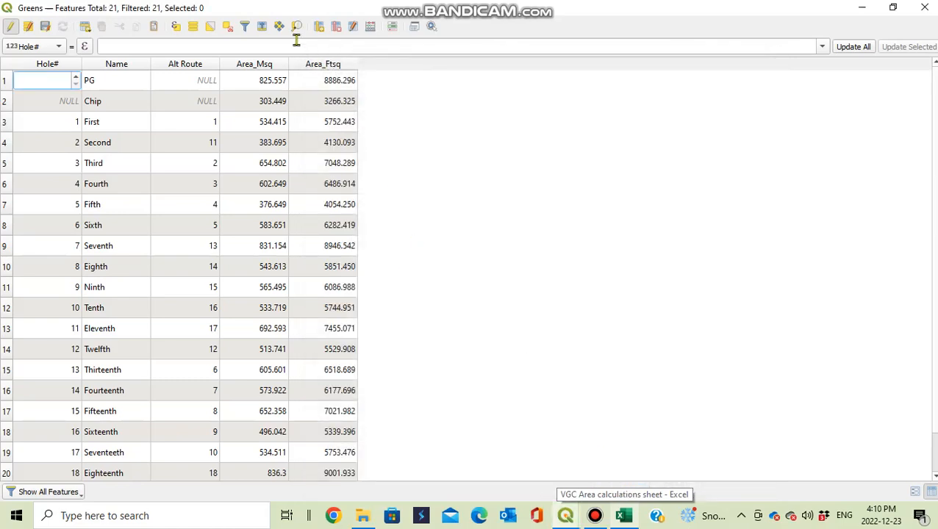
{"action": "mouse_move", "coordinate": [257, 100]}
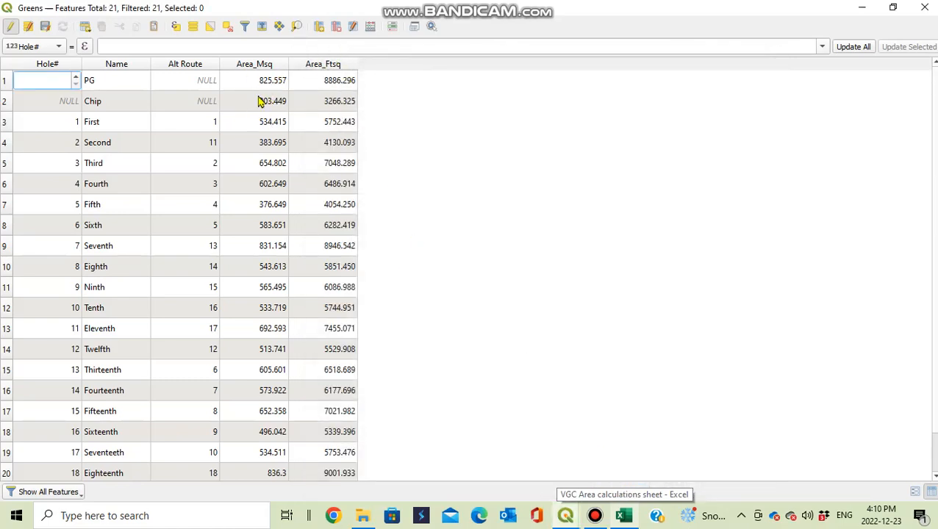
{"action": "mouse_move", "coordinate": [358, 110]}
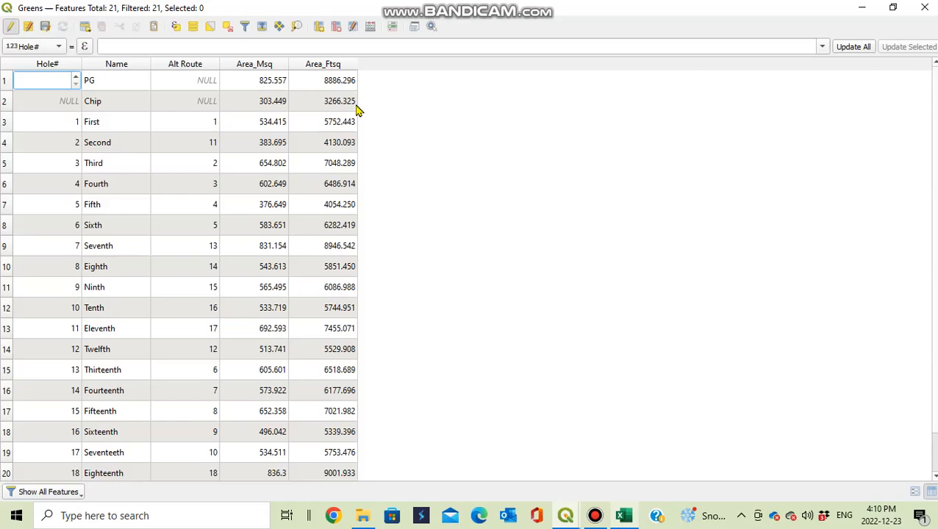
{"action": "mouse_move", "coordinate": [632, 522]}
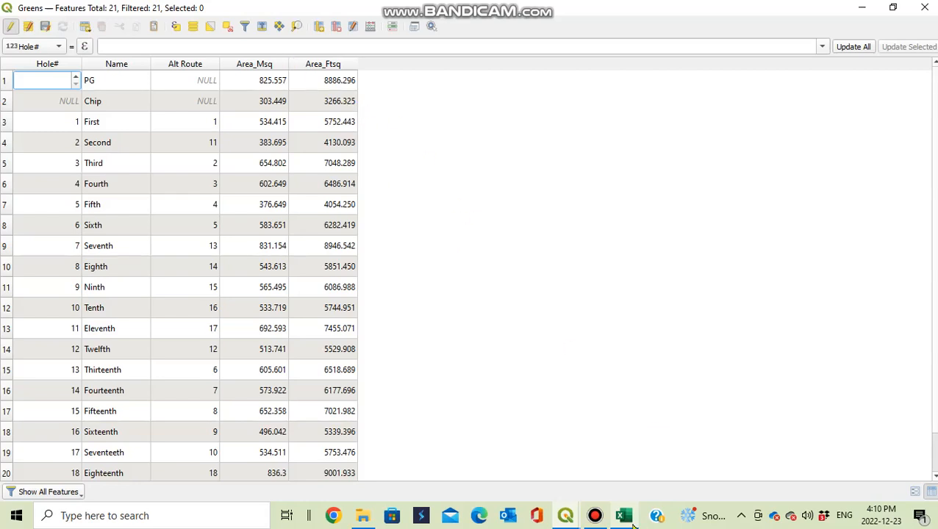
Select all 21 greens and switch to the VGC Area calculations Excel workbook.
{"action": "left_click", "coordinate": [6, 81]}
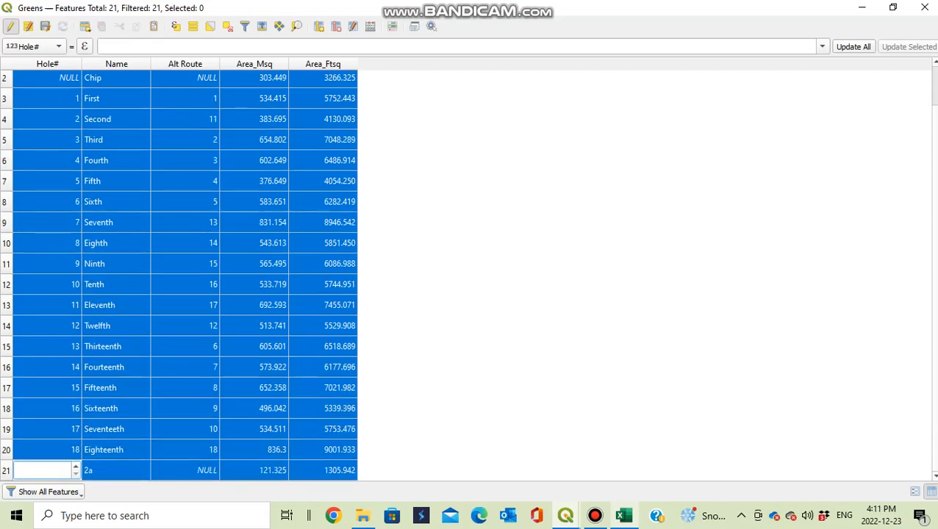
{"action": "left_click", "coordinate": [136, 26]}
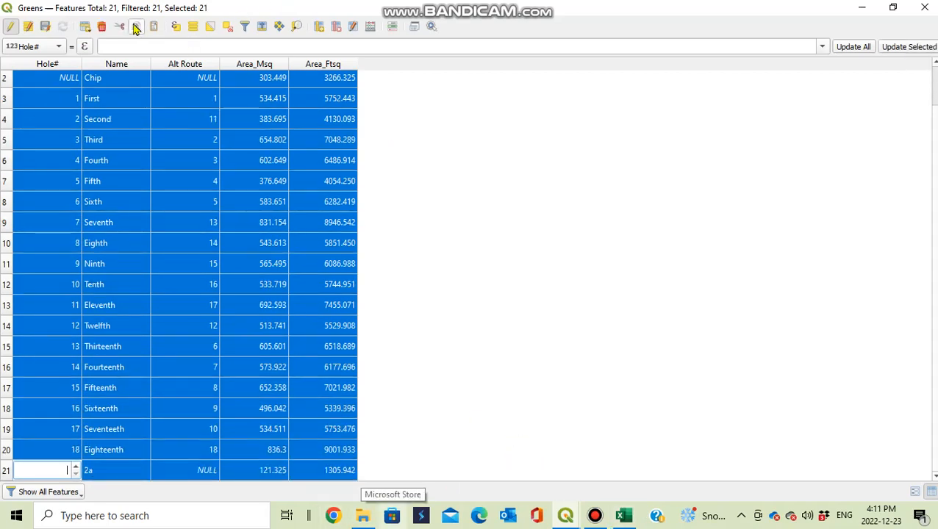
{"action": "mouse_move", "coordinate": [620, 432]}
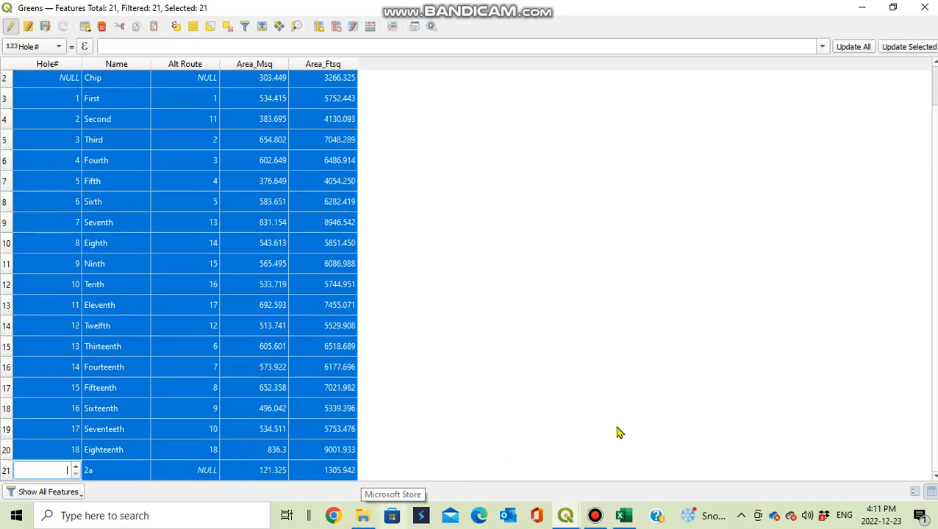
{"action": "left_click", "coordinate": [622, 515]}
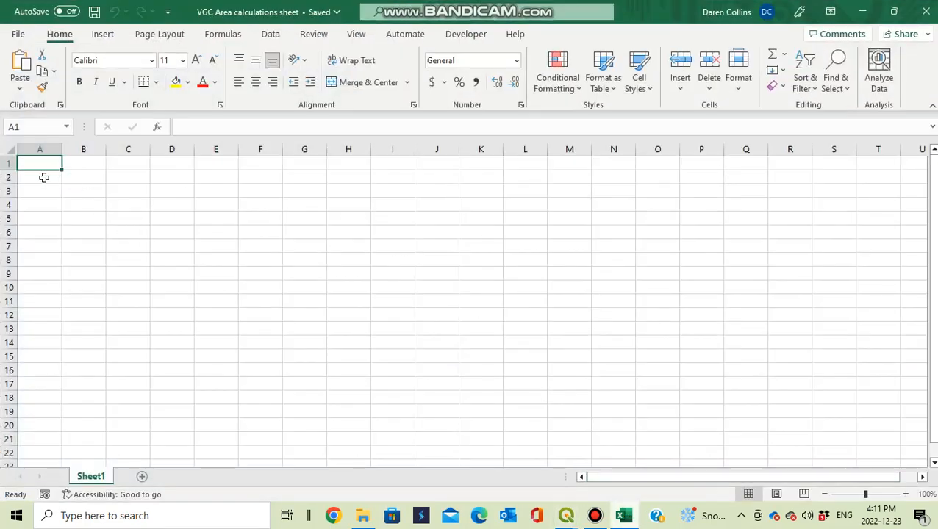
Paste the greens attributes at cell B2, delete the wkt_geom column, and review the rows.
{"action": "left_click", "coordinate": [83, 176]}
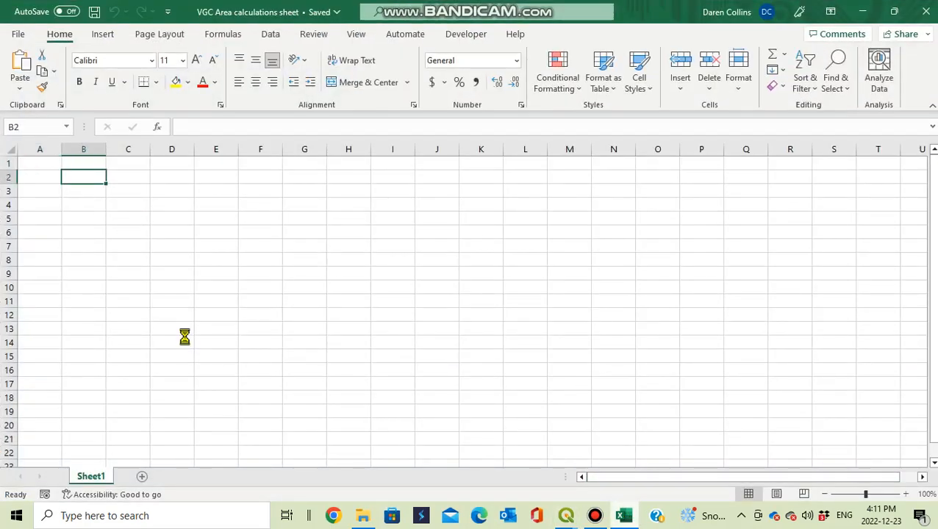
{"action": "key", "text": "ctrl+v"}
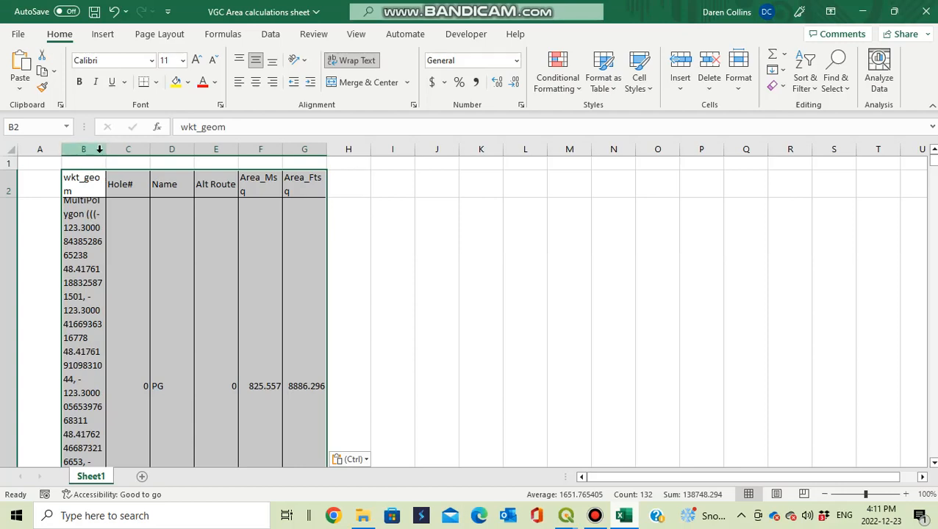
{"action": "left_click", "coordinate": [82, 162]}
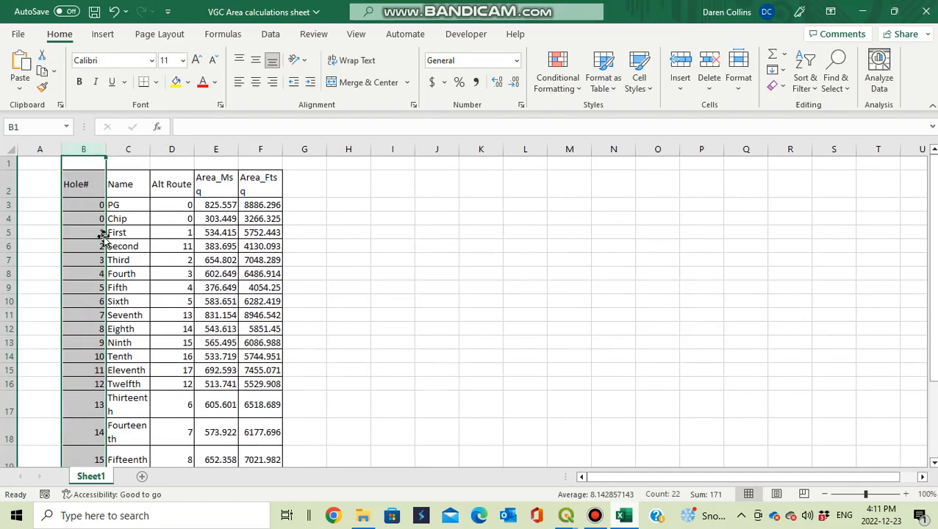
{"action": "scroll", "scroll_direction": "down", "scroll_amount": 3}
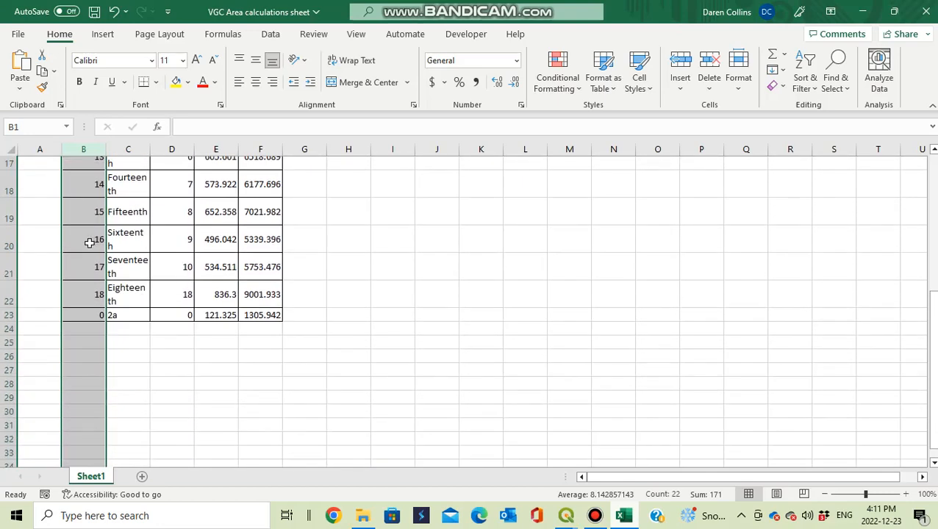
{"action": "scroll", "scroll_direction": "up", "scroll_amount": 3}
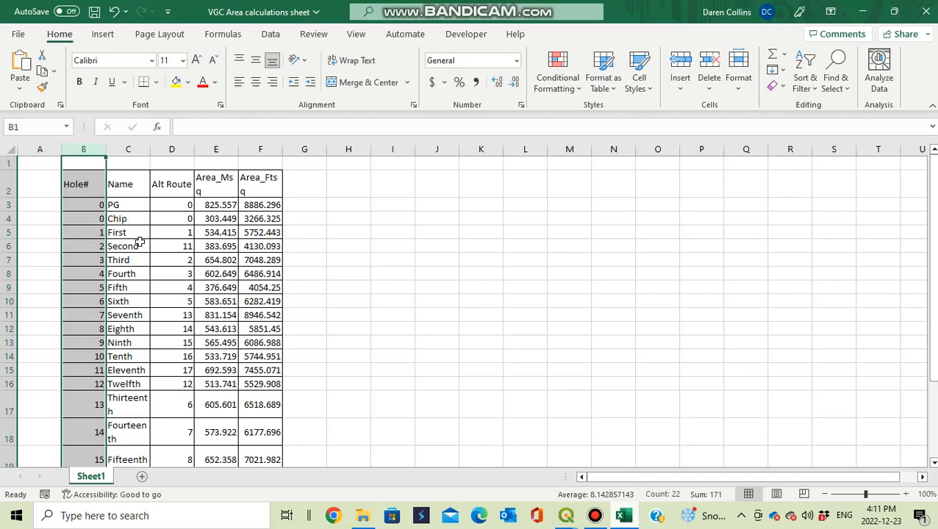
{"action": "scroll", "scroll_direction": "down", "scroll_amount": 3}
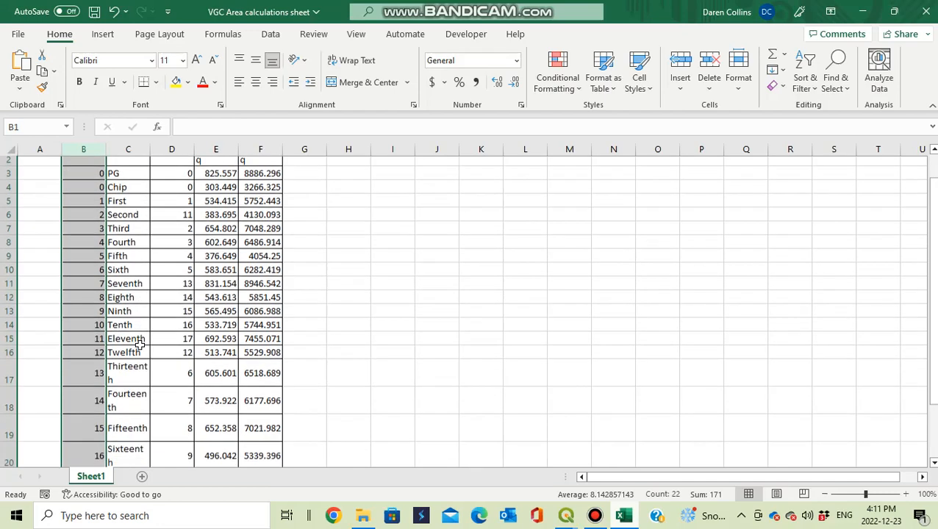
{"action": "scroll", "scroll_direction": "up", "scroll_amount": 3}
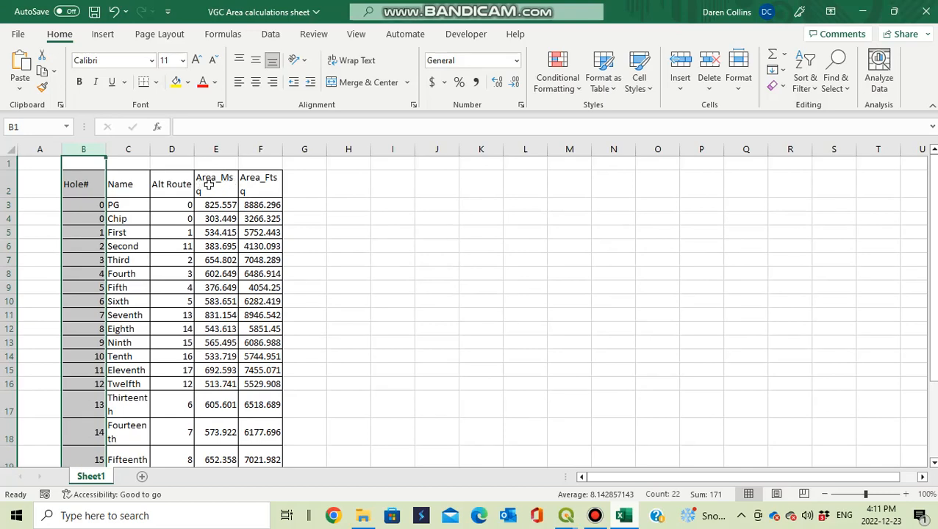
{"action": "scroll", "scroll_direction": "down", "scroll_amount": 3}
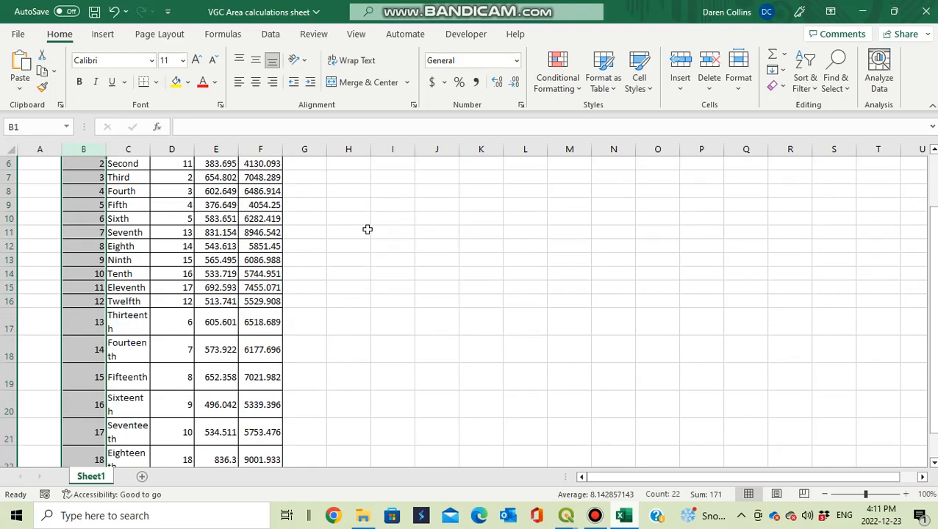
{"action": "scroll", "scroll_direction": "up", "scroll_amount": 3}
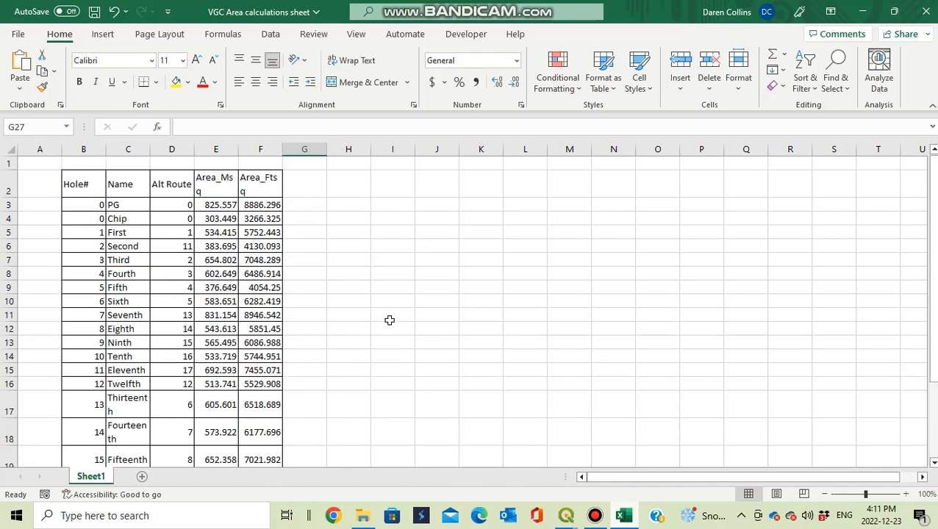
{"action": "scroll", "scroll_direction": "down", "scroll_amount": 3}
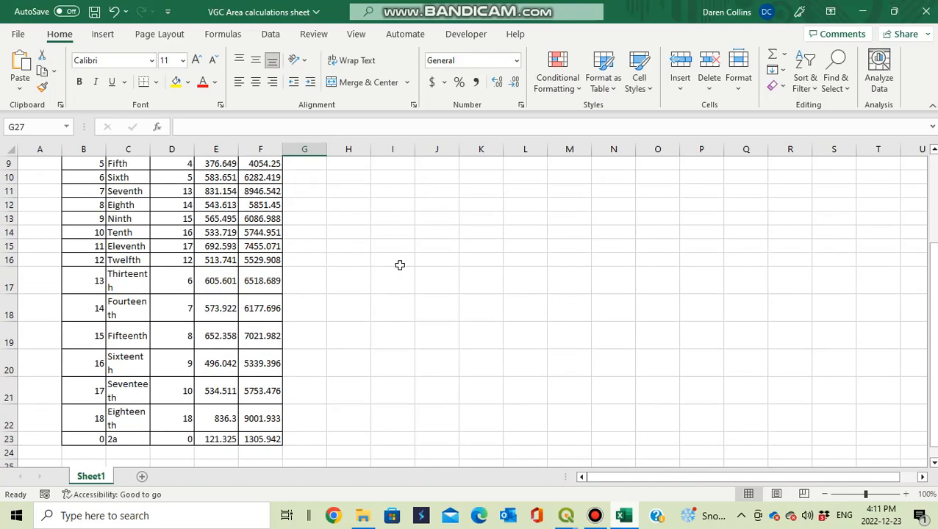
{"action": "scroll", "scroll_direction": "up", "scroll_amount": 3}
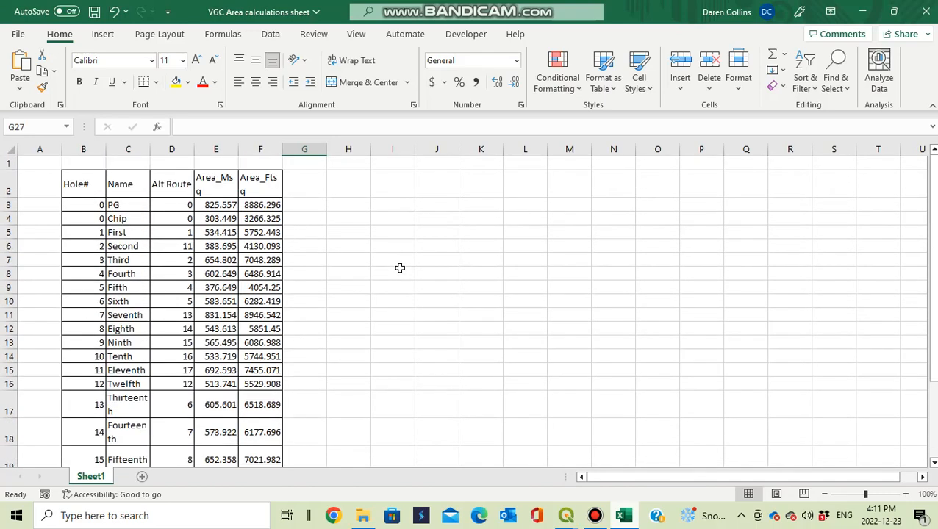
{"action": "mouse_move", "coordinate": [430, 279]}
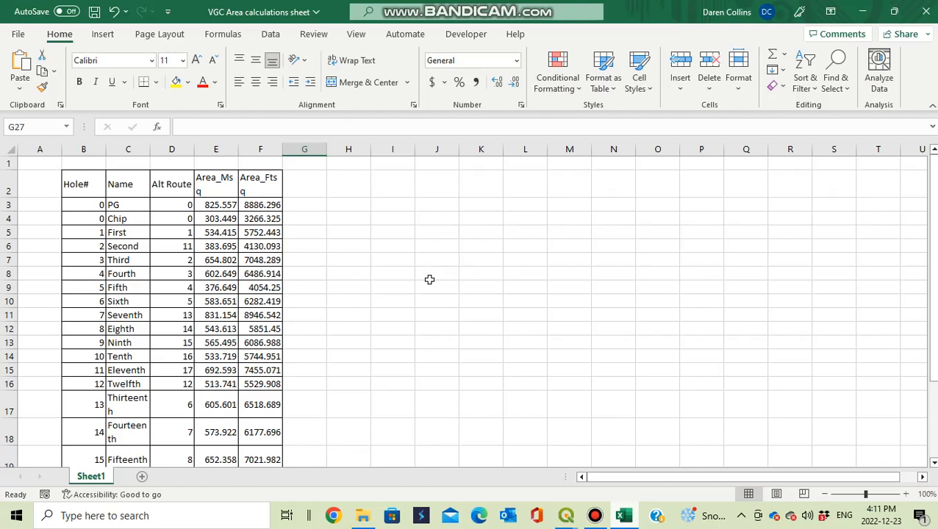
{"action": "mouse_move", "coordinate": [433, 269]}
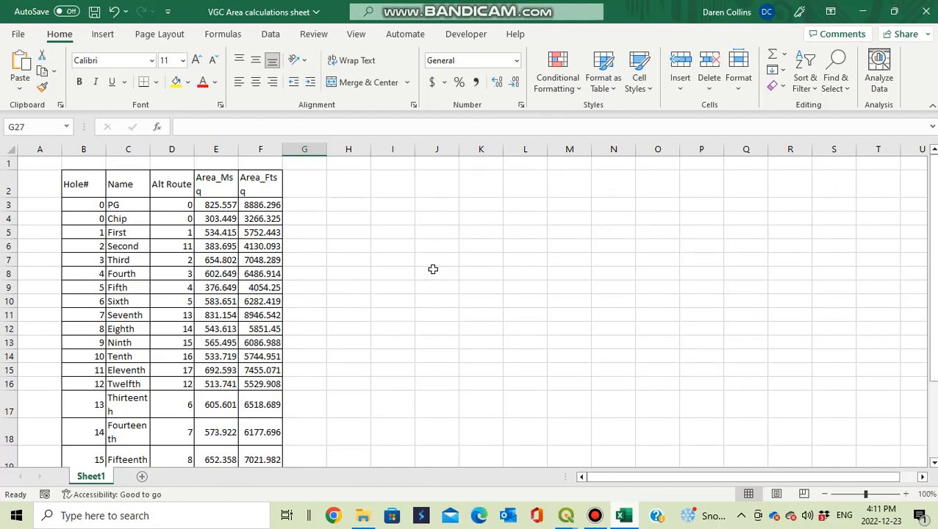
{"action": "mouse_move", "coordinate": [835, 59]}
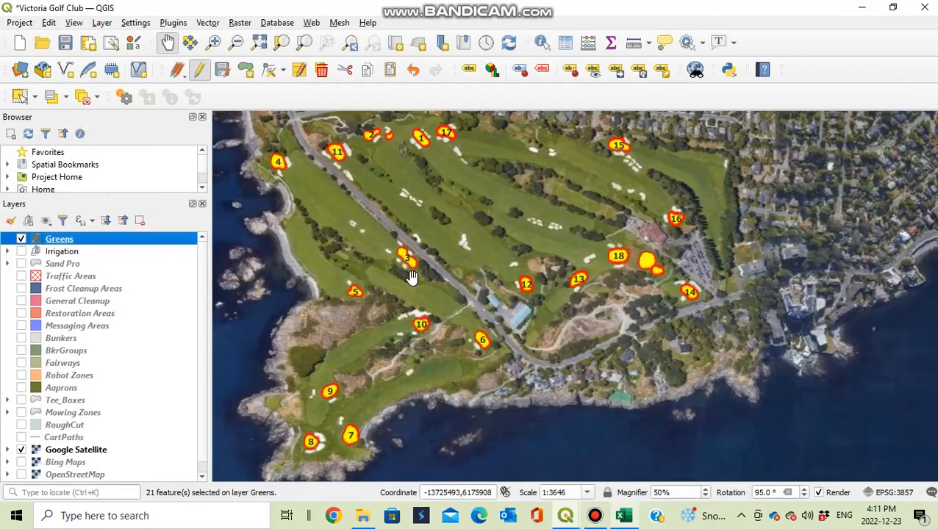
{"action": "mouse_move", "coordinate": [666, 155]}
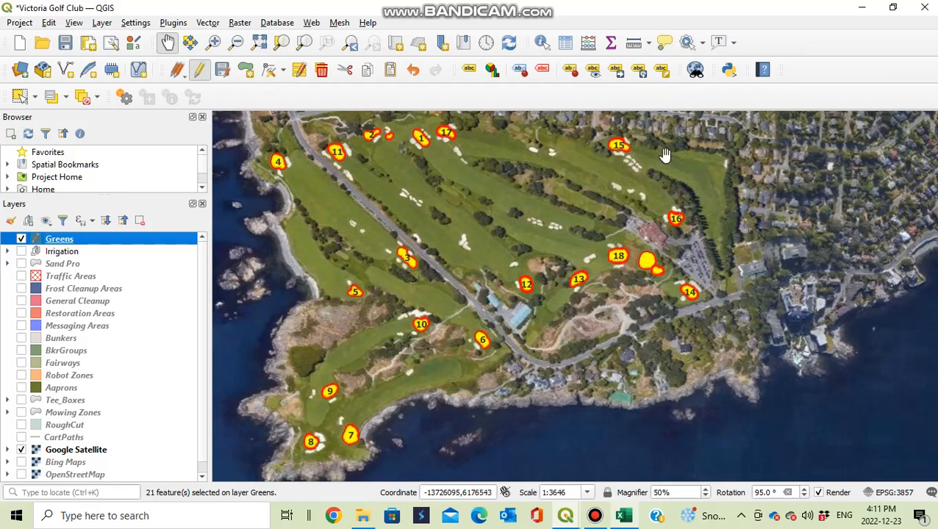
{"action": "mouse_move", "coordinate": [96, 412]}
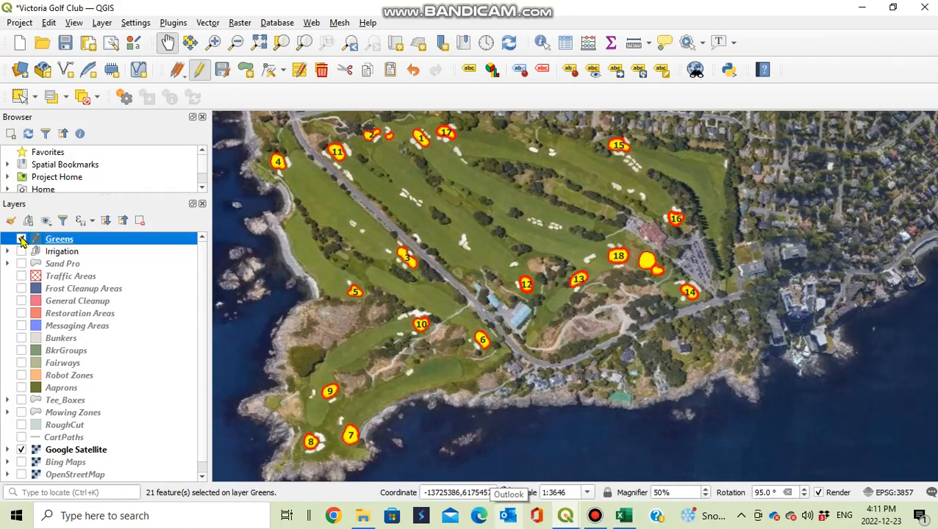
Select the Fairways layer in the QGIS Layers panel.
{"action": "left_click", "coordinate": [21, 238]}
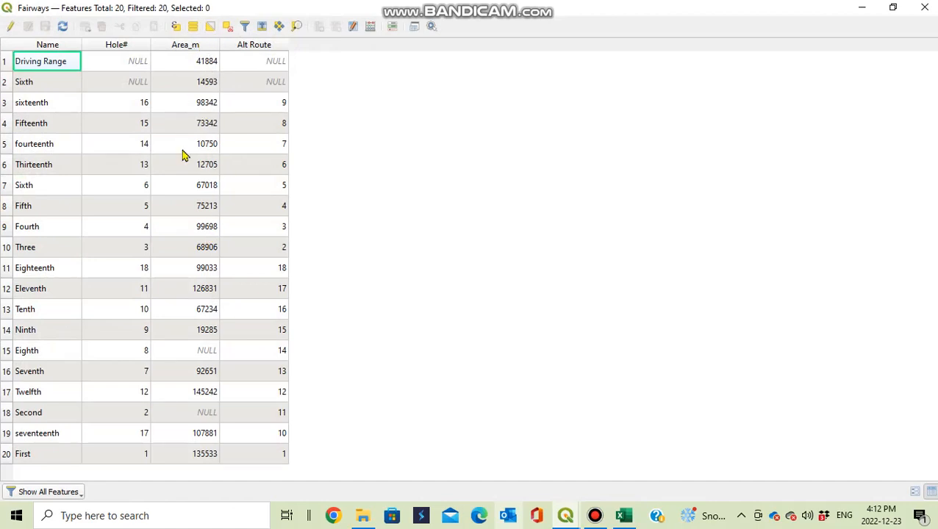
{"action": "mouse_move", "coordinate": [195, 88]}
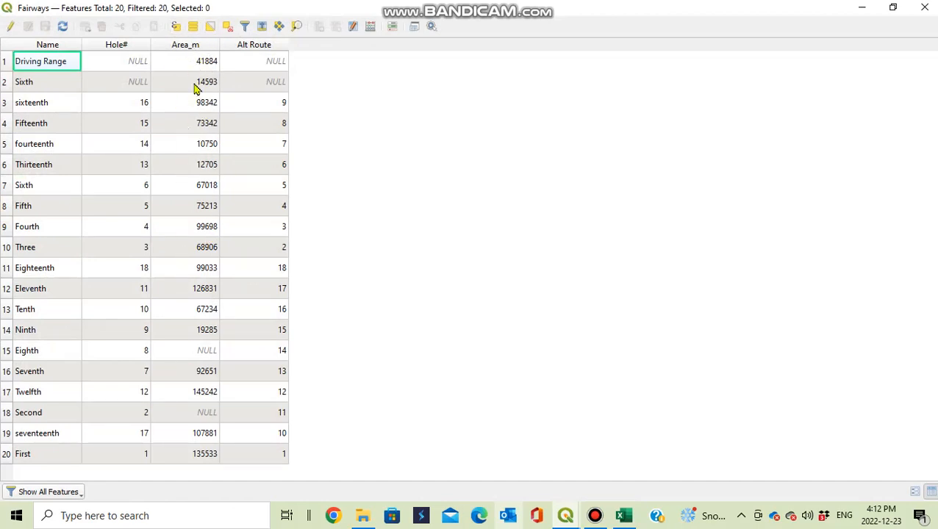